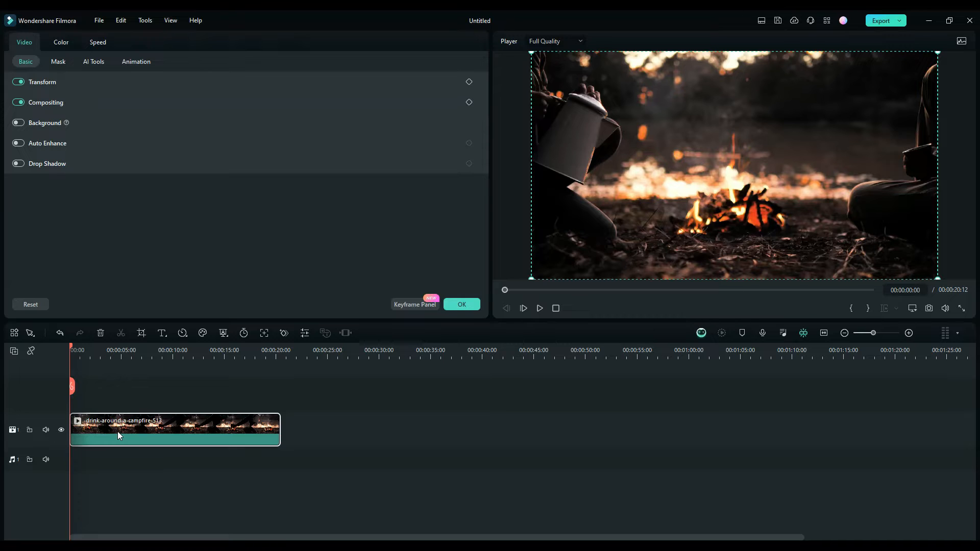
pyautogui.moveTo(375, 291)
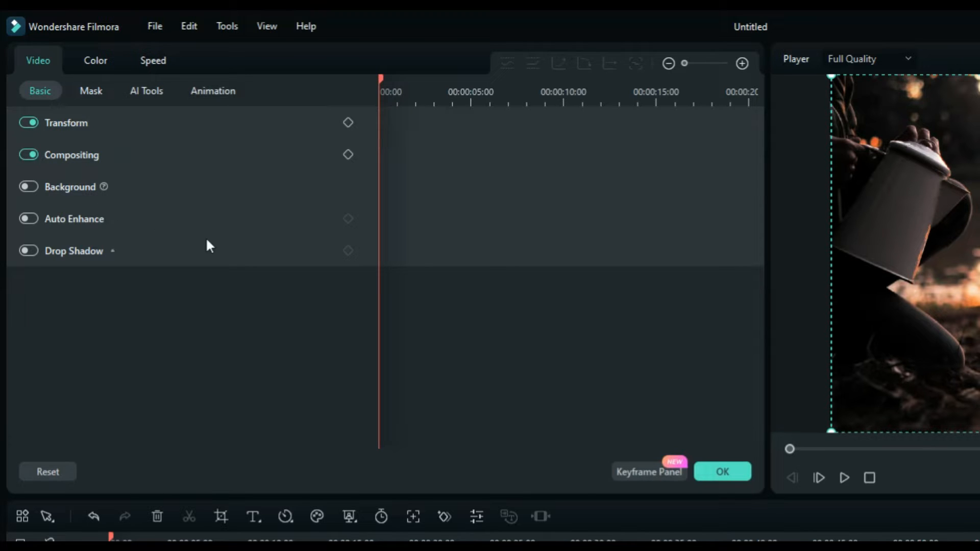
pyautogui.click(67, 122)
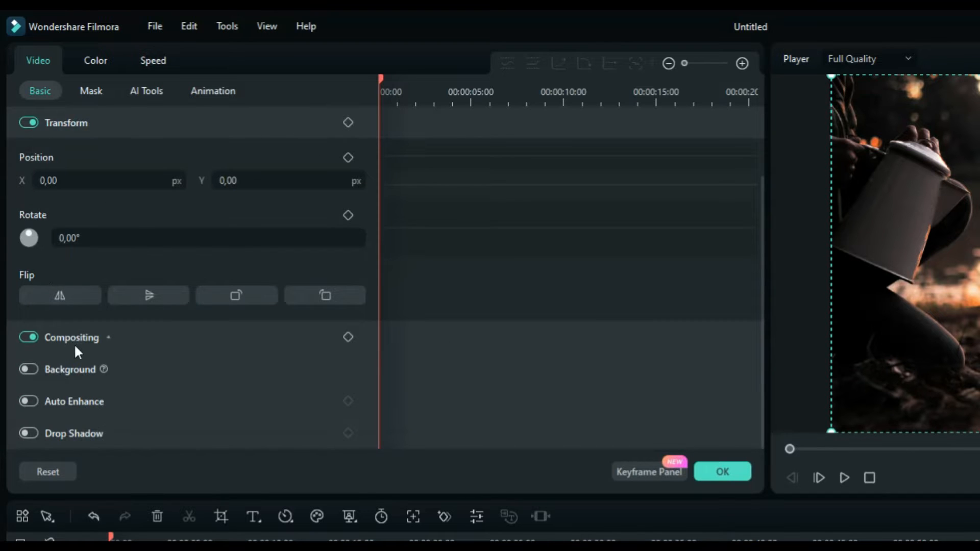
pyautogui.click(108, 337)
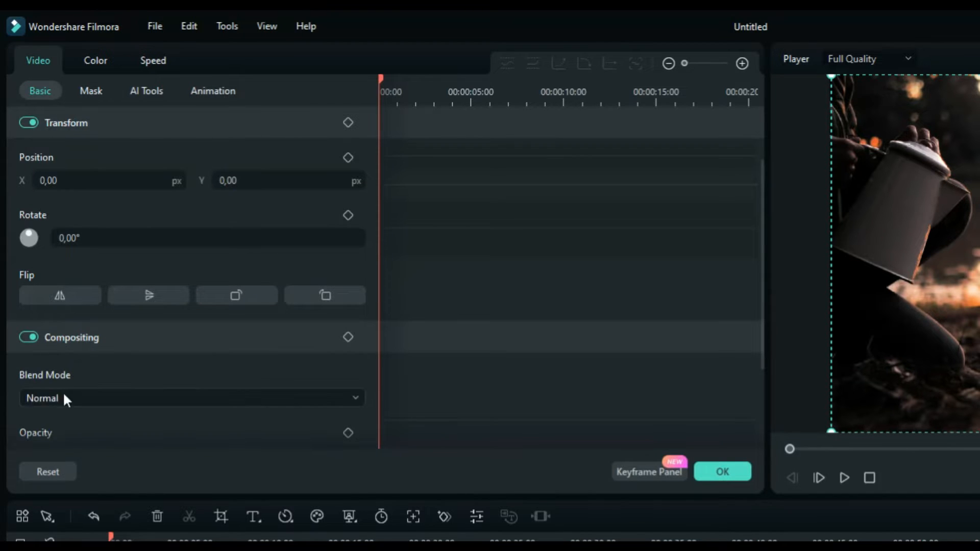
pyautogui.scroll(-3)
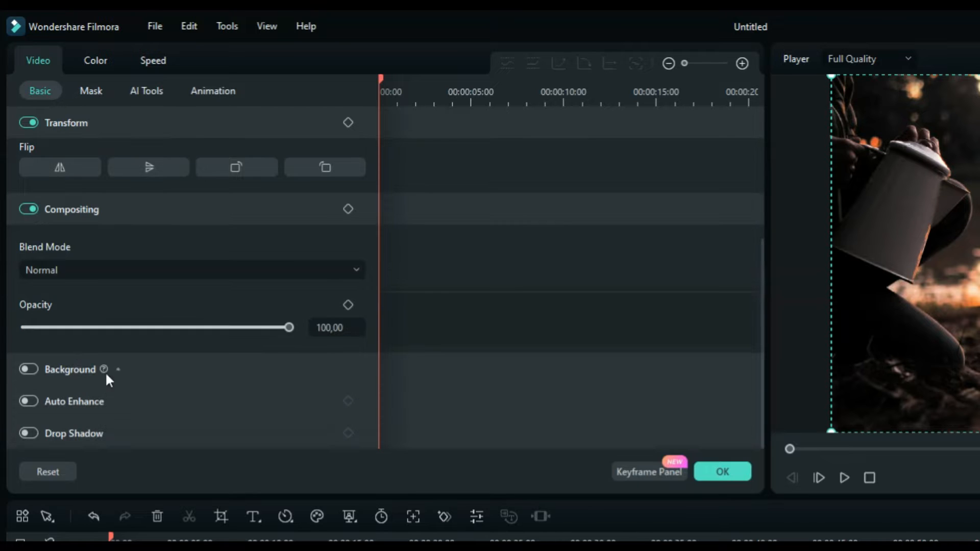
pyautogui.click(67, 122)
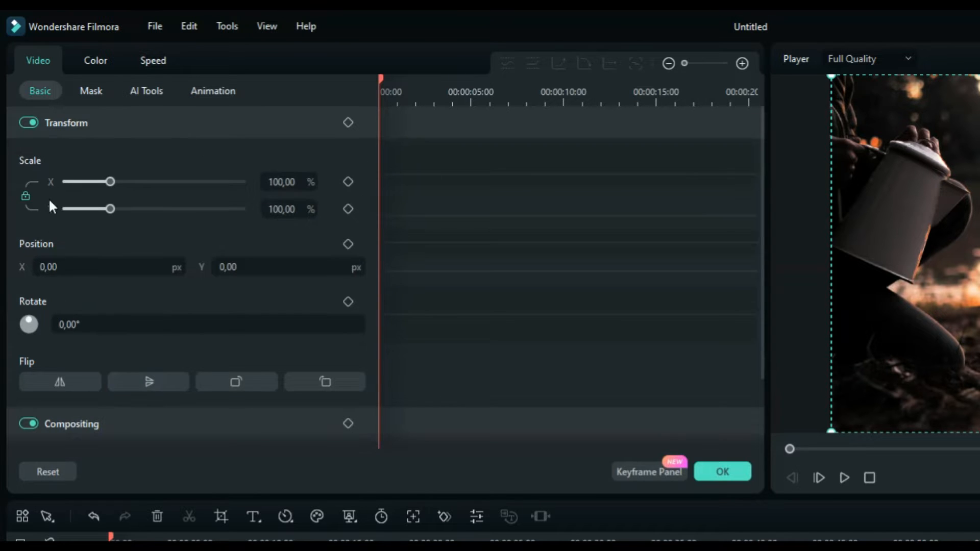
pyautogui.click(67, 123)
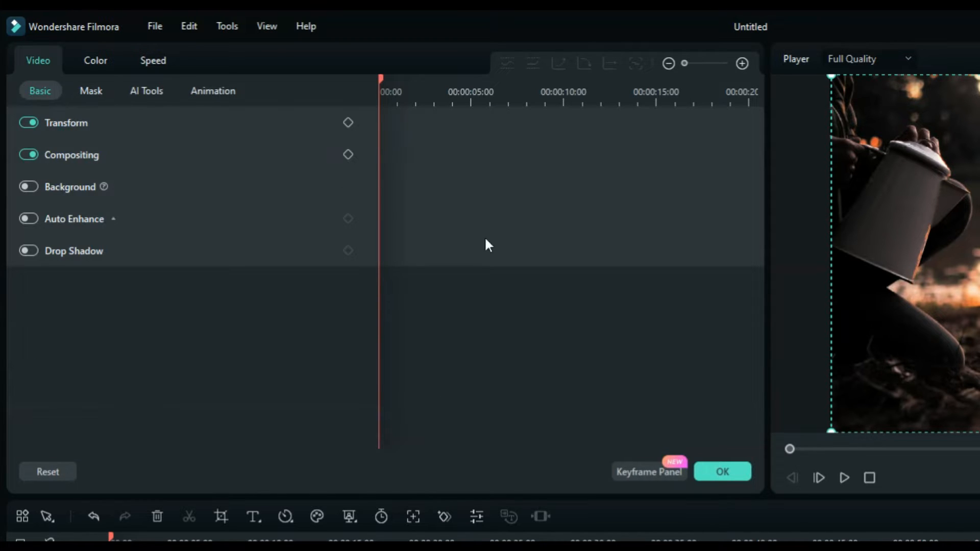
pyautogui.moveTo(542, 257)
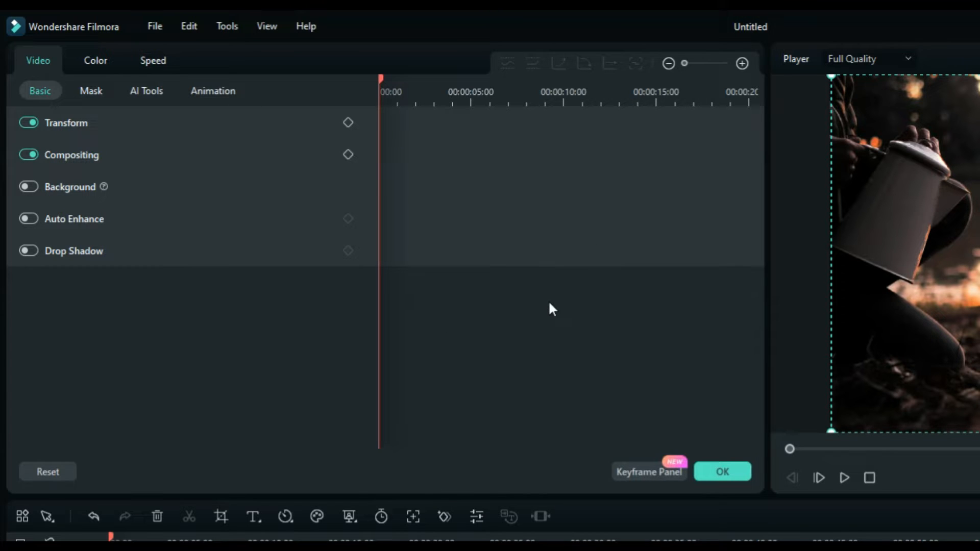
pyautogui.moveTo(574, 244)
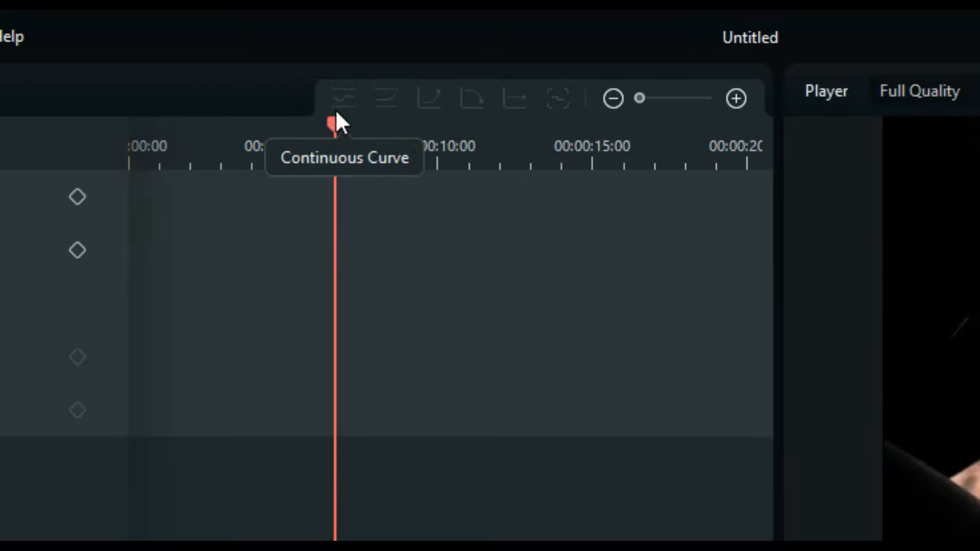
pyautogui.moveTo(497, 113)
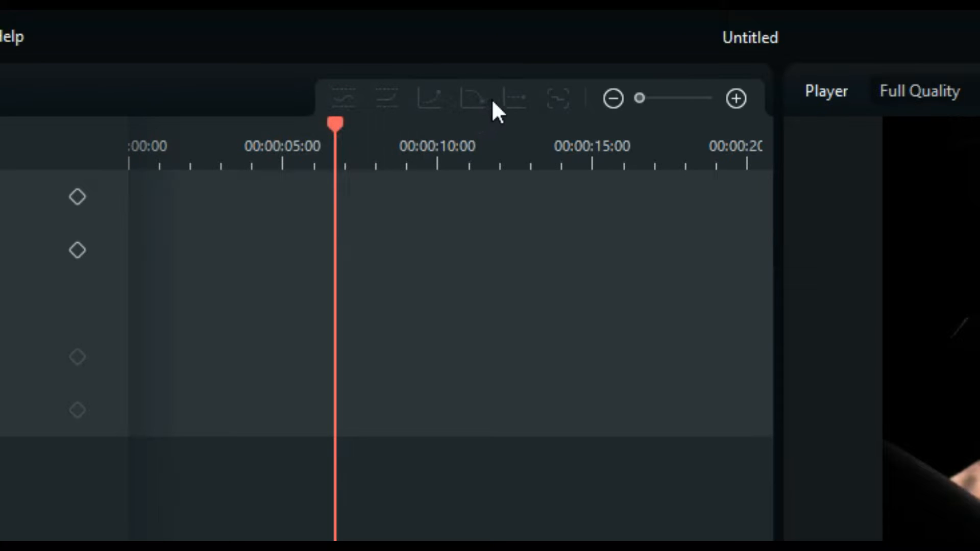
pyautogui.moveTo(372, 112)
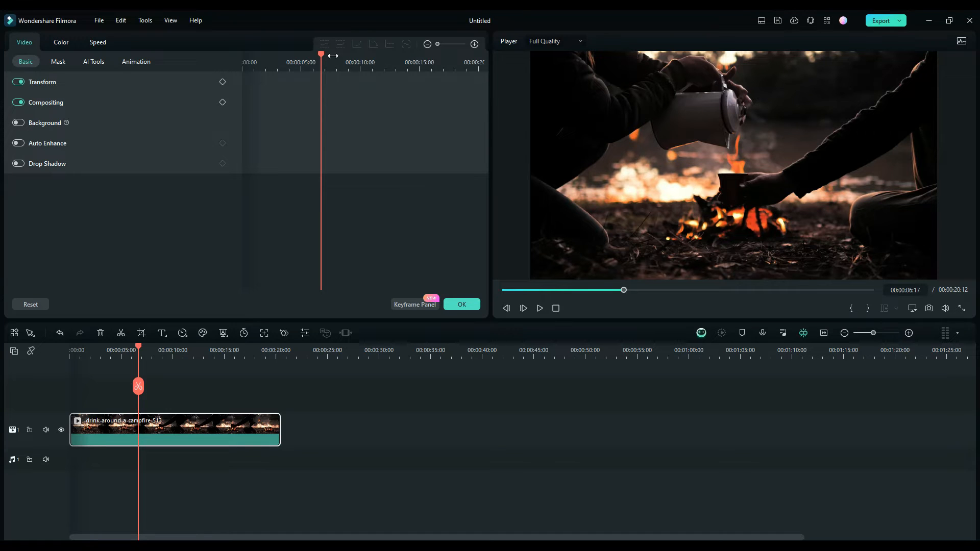
pyautogui.moveTo(368, 26)
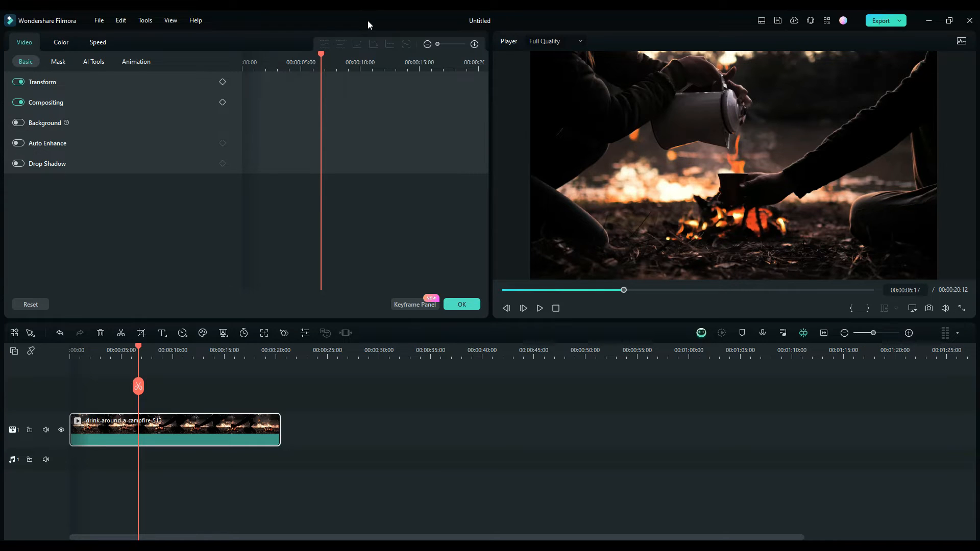
# - Expand the Transform section to show Scale X and Y at 100%, plus Position and Rotation
pyautogui.click(41, 81)
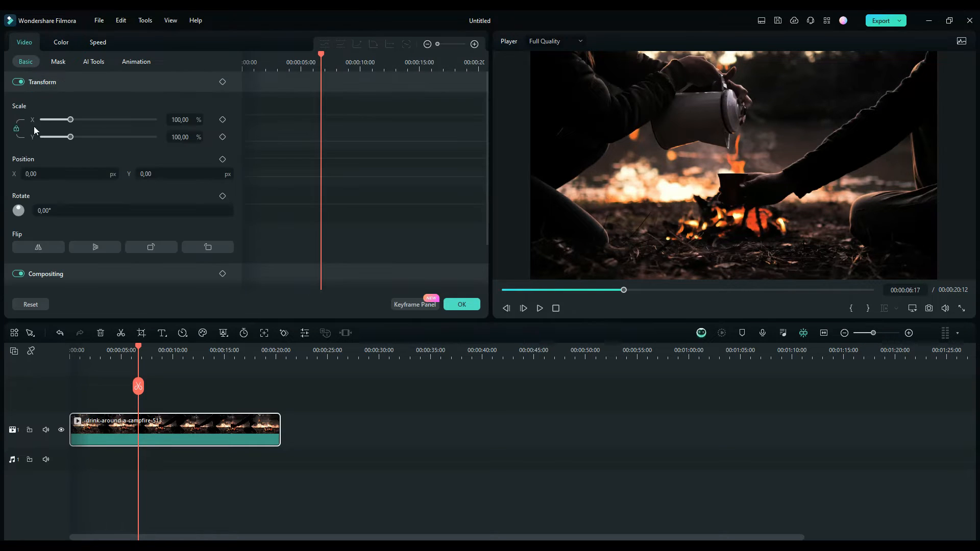
pyautogui.moveTo(219, 208)
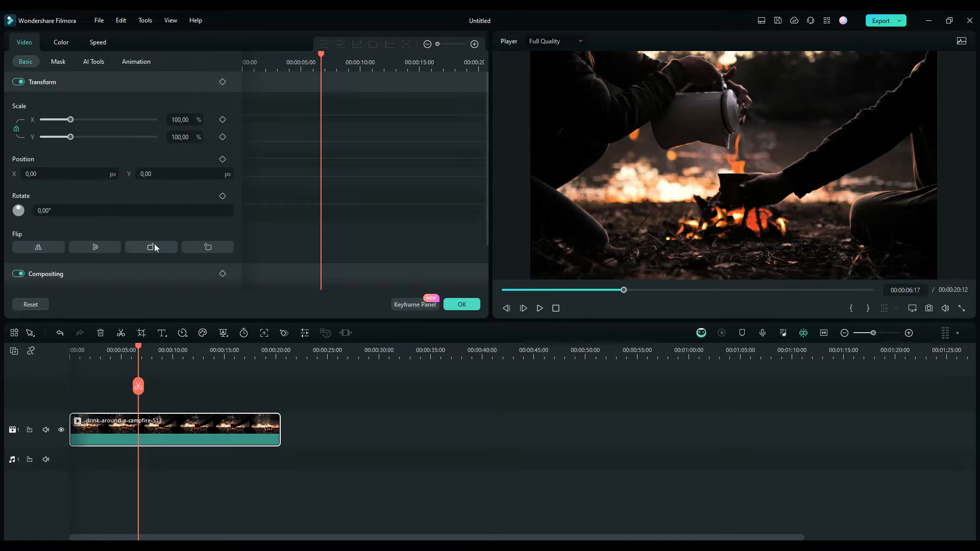
pyautogui.moveTo(55, 232)
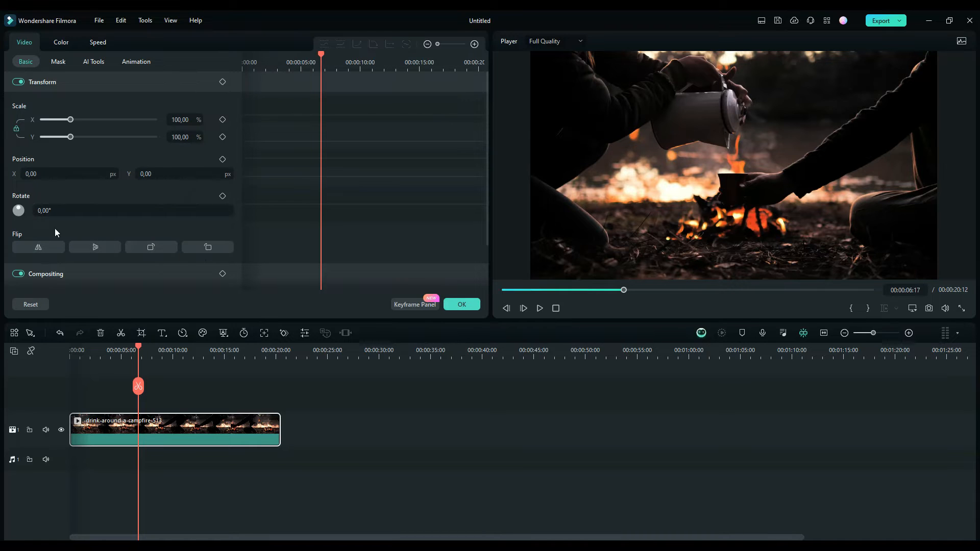
pyautogui.moveTo(316, 177)
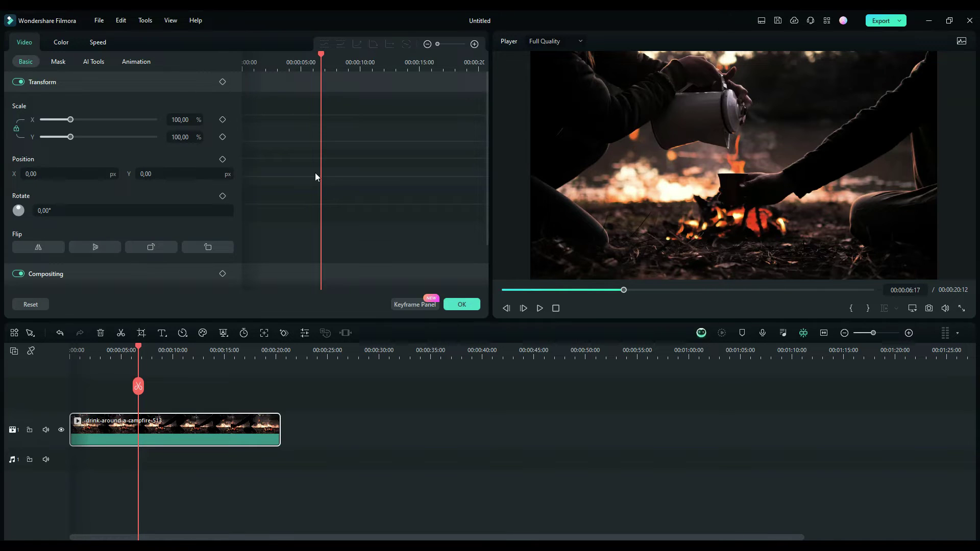
pyautogui.moveTo(348, 195)
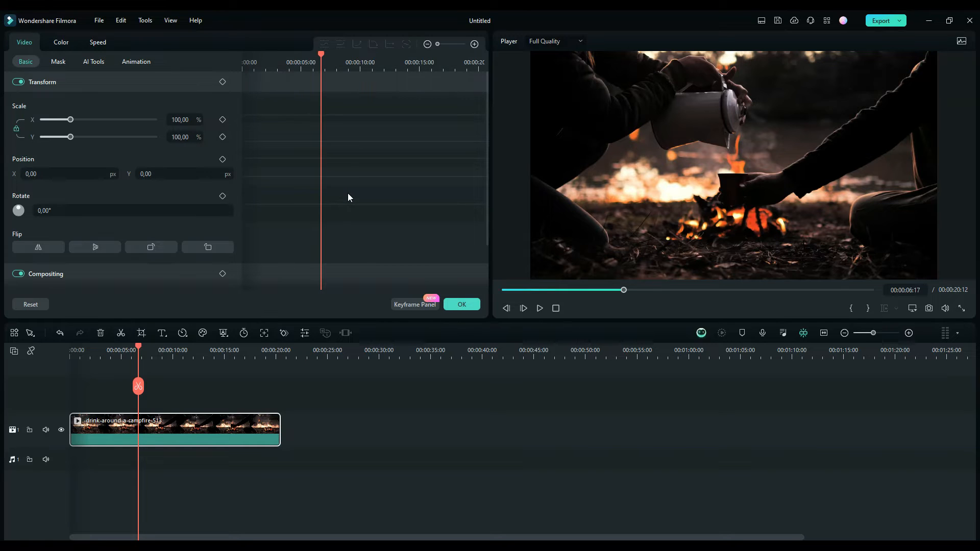
pyautogui.moveTo(284, 175)
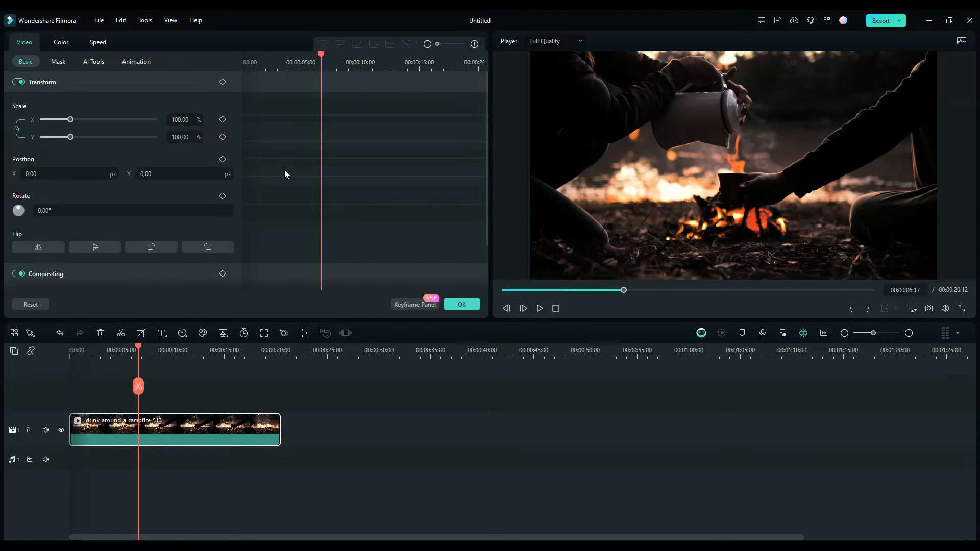
pyautogui.moveTo(245, 113)
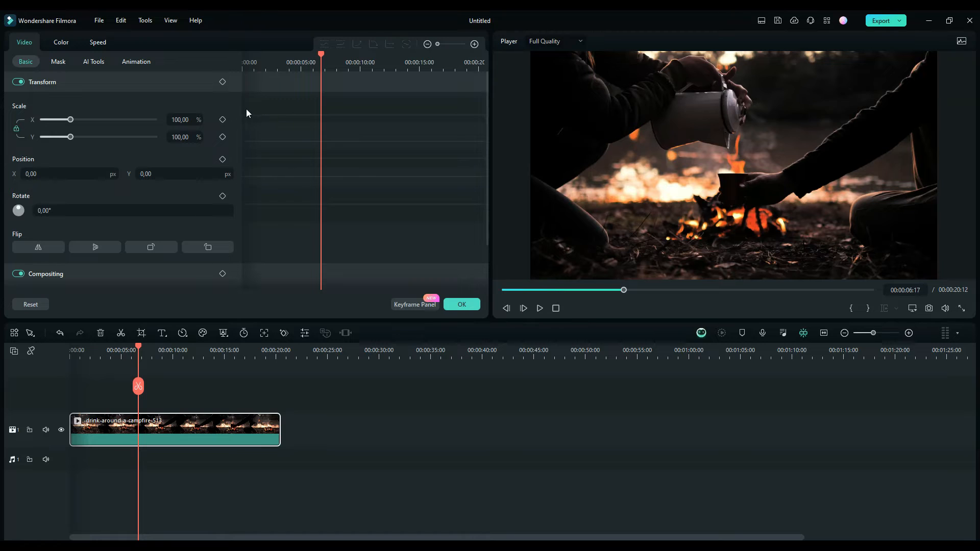
# - Keyframe Scale, Position and Rotation at 00:00:06:17, all at default values
pyautogui.click(222, 119)
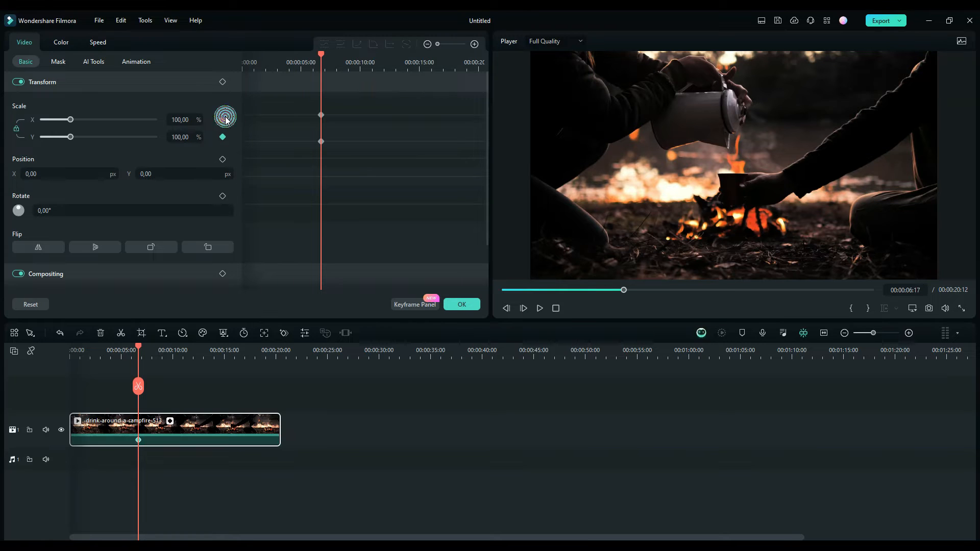
pyautogui.click(223, 120)
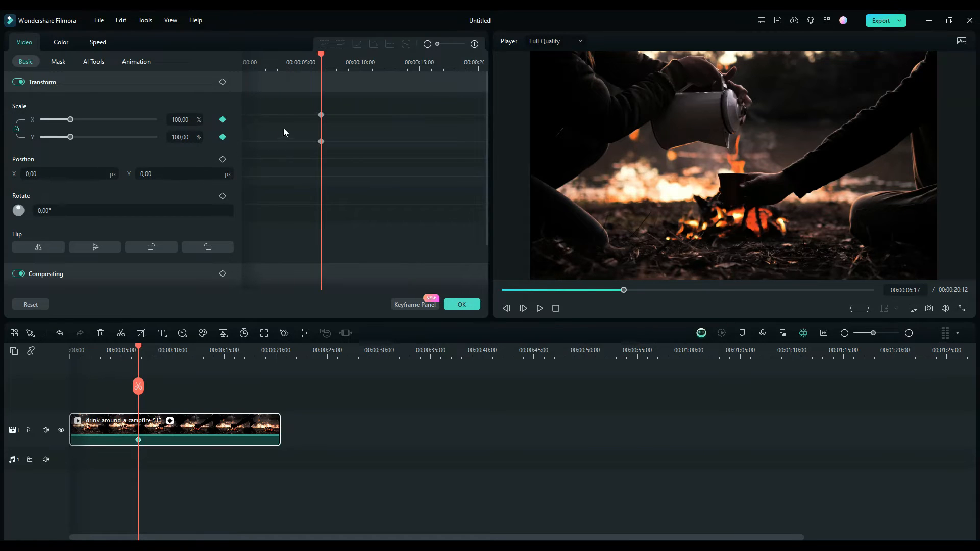
pyautogui.moveTo(199, 193)
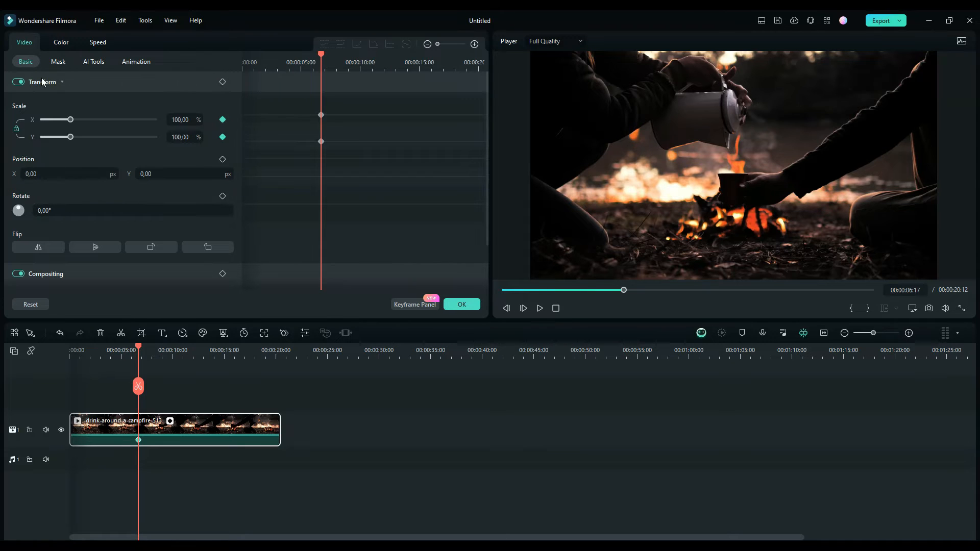
pyautogui.moveTo(54, 85)
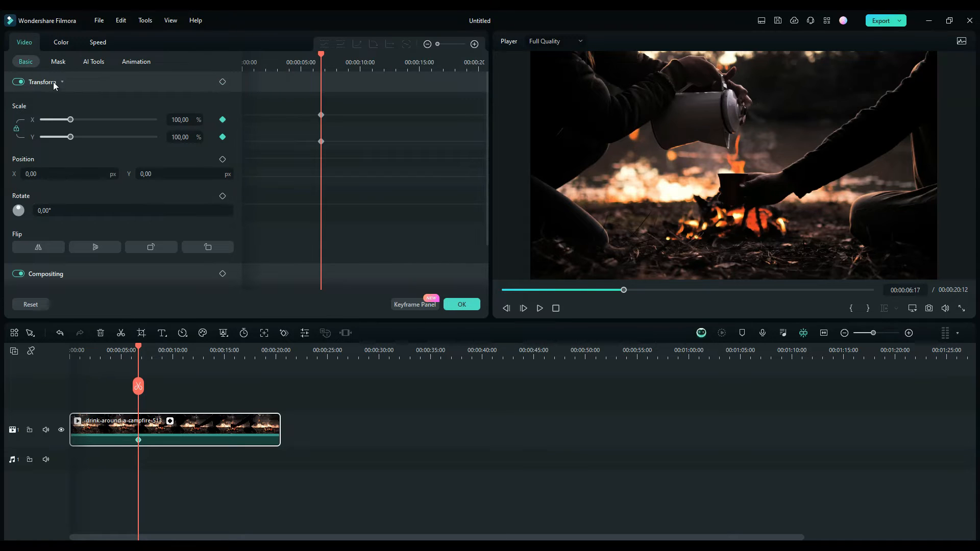
pyautogui.moveTo(203, 82)
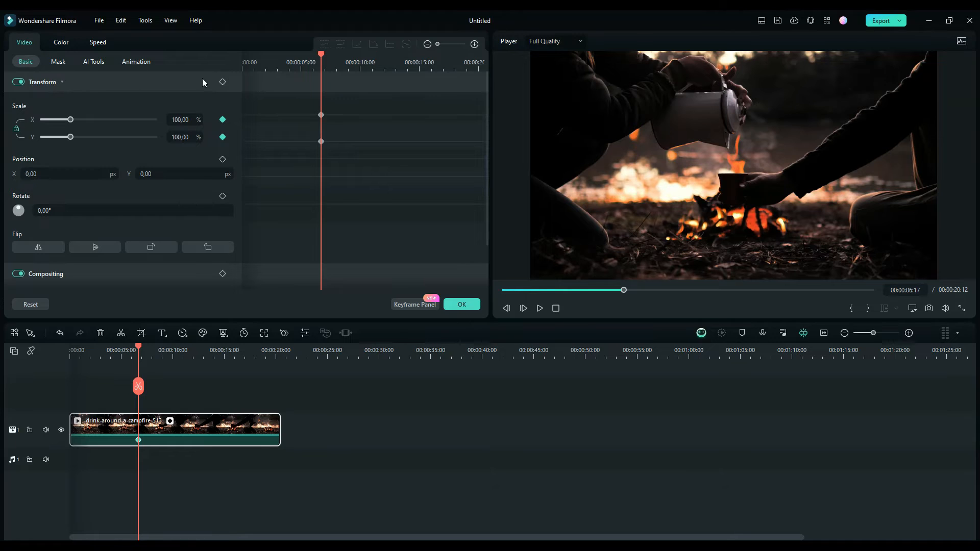
pyautogui.click(222, 82)
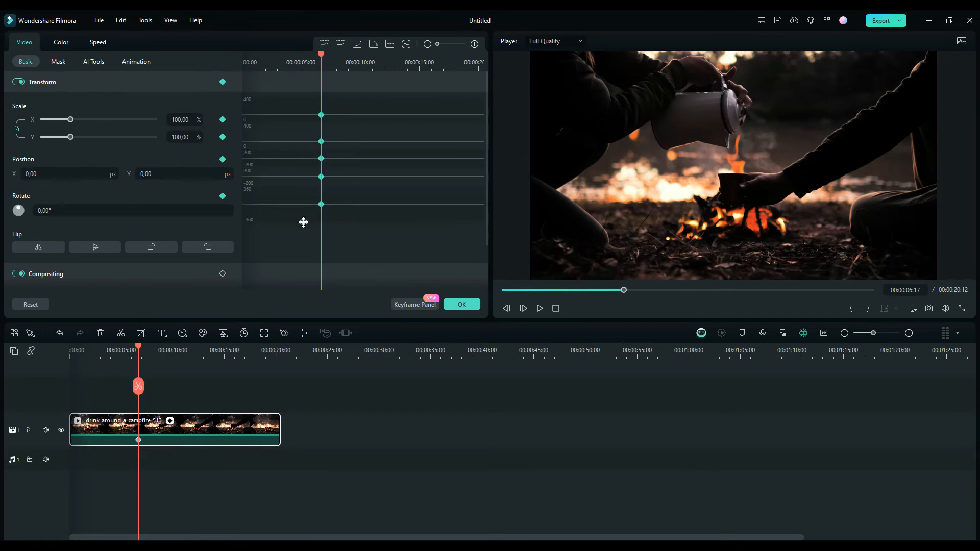
# - Delete every Transform keyframe at the six-second mark, leaving properties unkeyed
pyautogui.rightClick(320, 141)
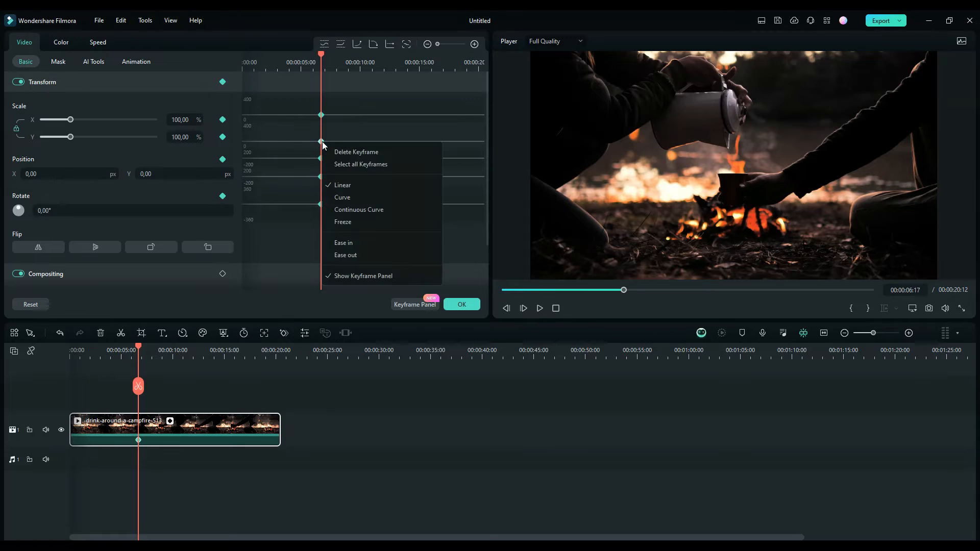
pyautogui.moveTo(361, 163)
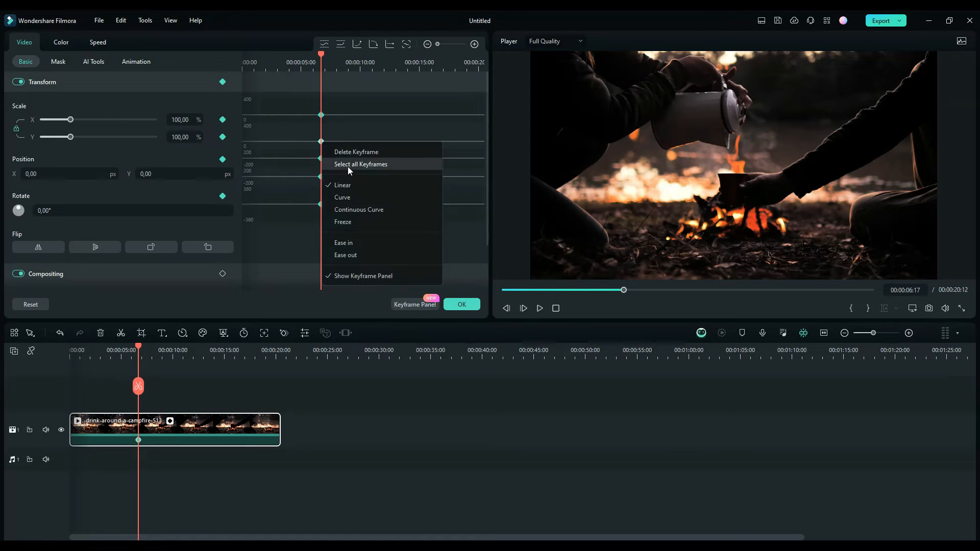
pyautogui.moveTo(356, 190)
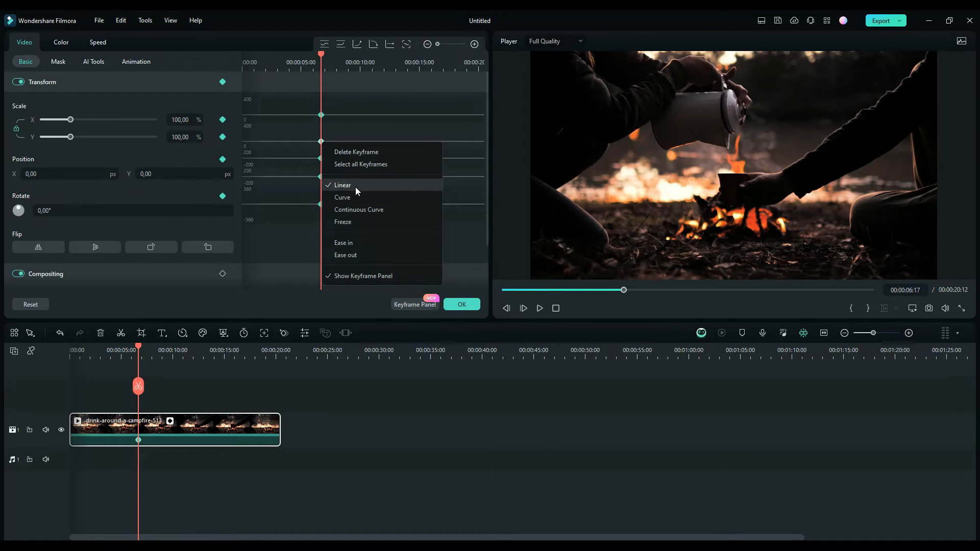
pyautogui.moveTo(359, 209)
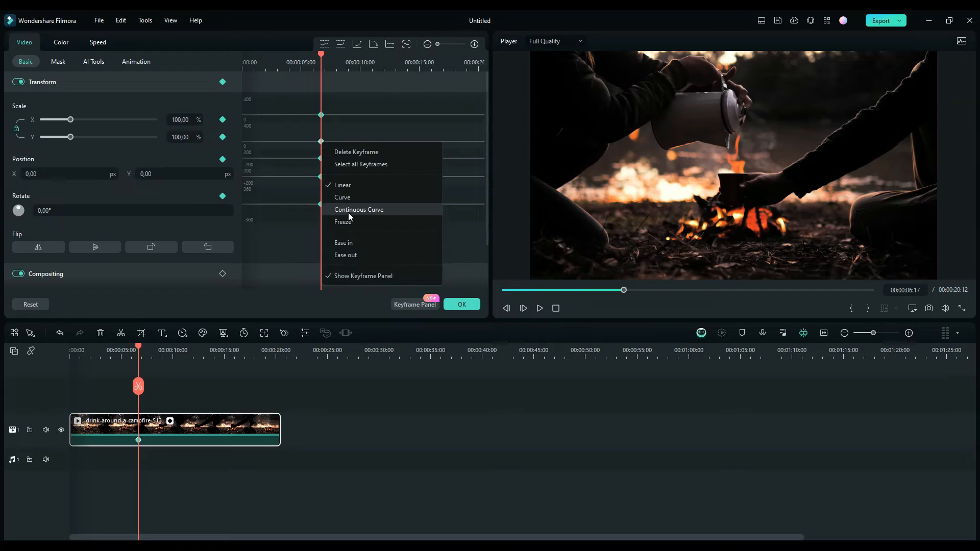
pyautogui.moveTo(353, 243)
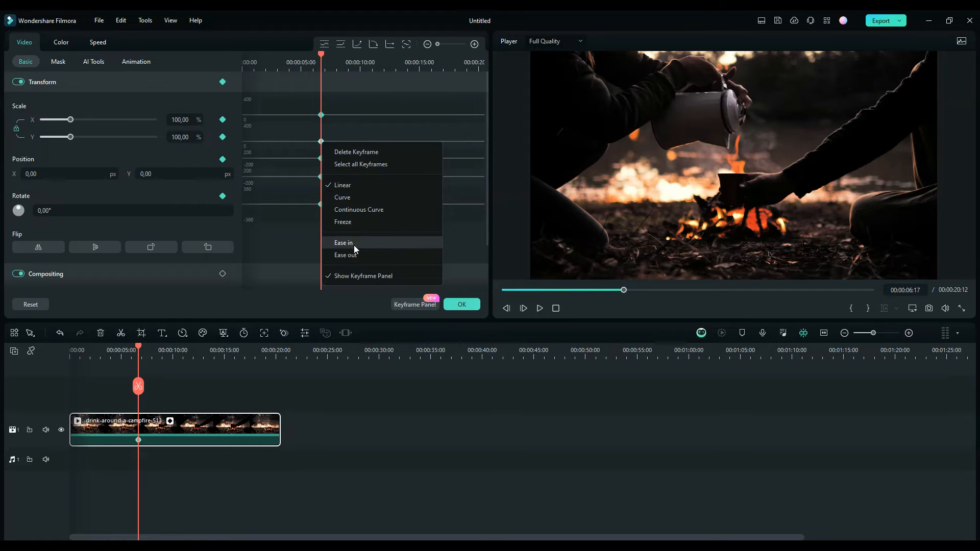
pyautogui.moveTo(383, 181)
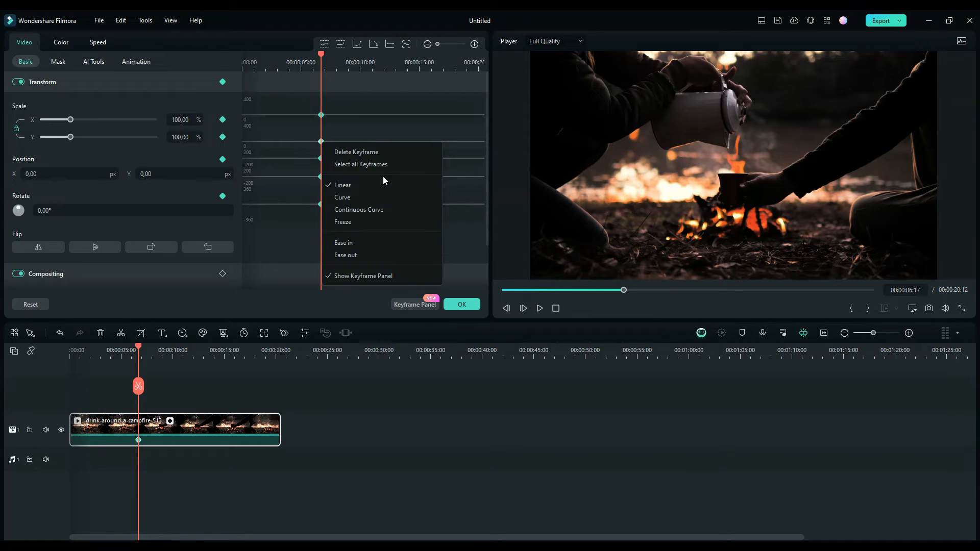
pyautogui.moveTo(360, 164)
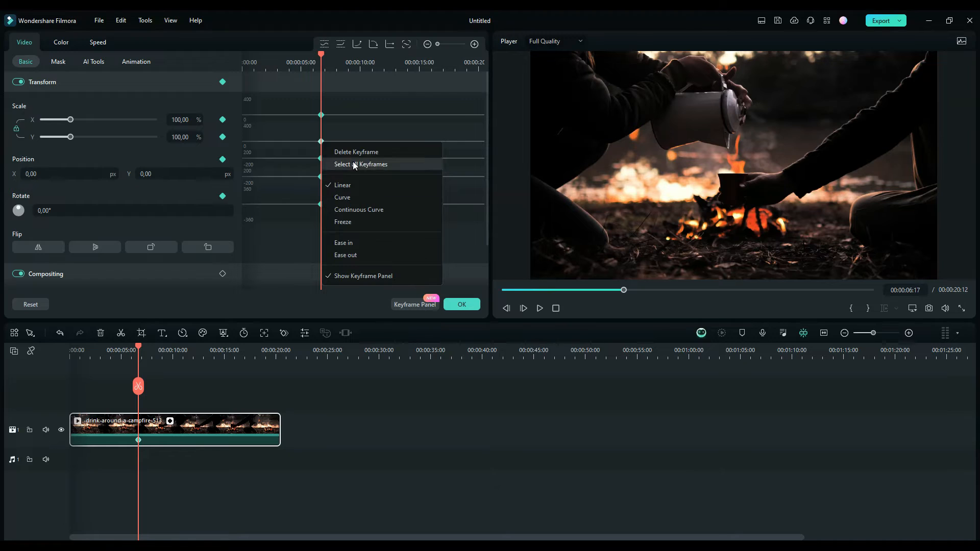
pyautogui.moveTo(362, 155)
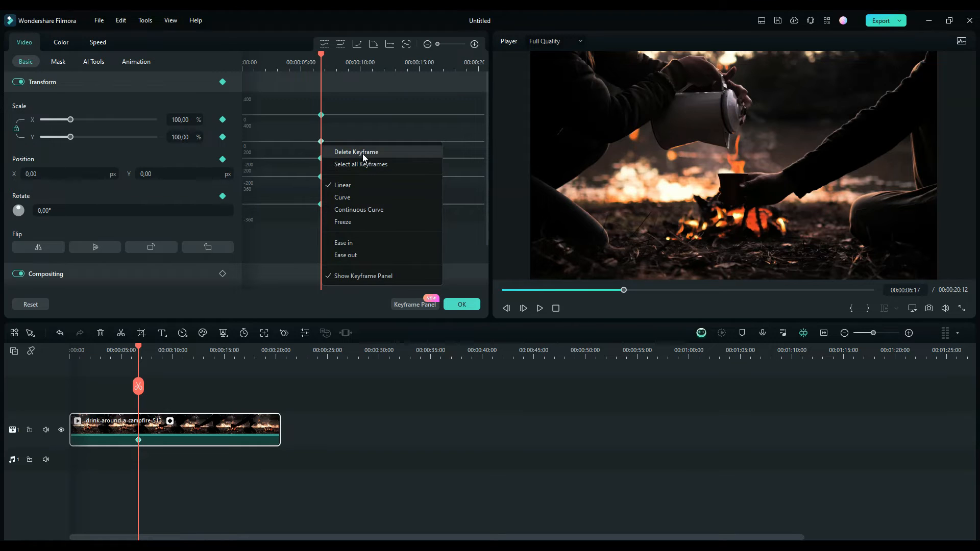
pyautogui.click(355, 152)
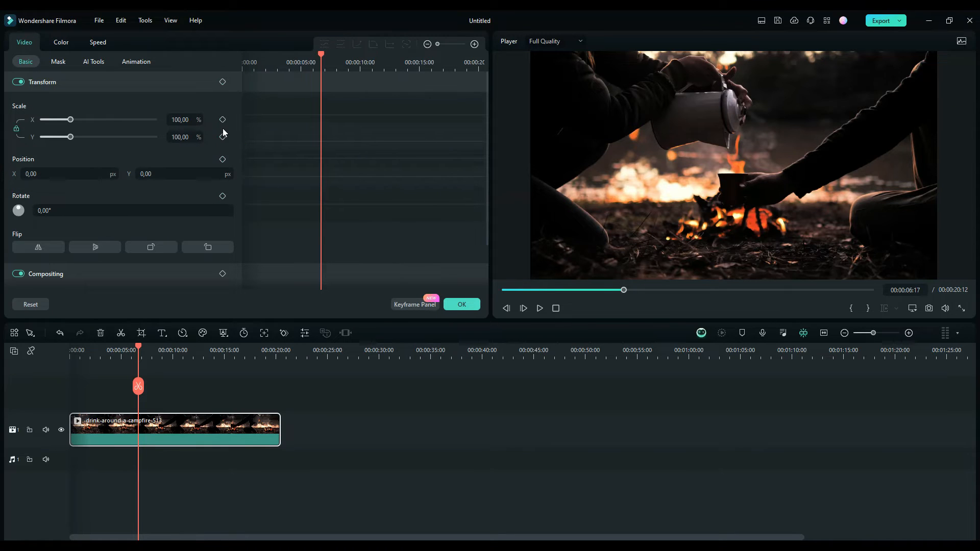
pyautogui.click(222, 119)
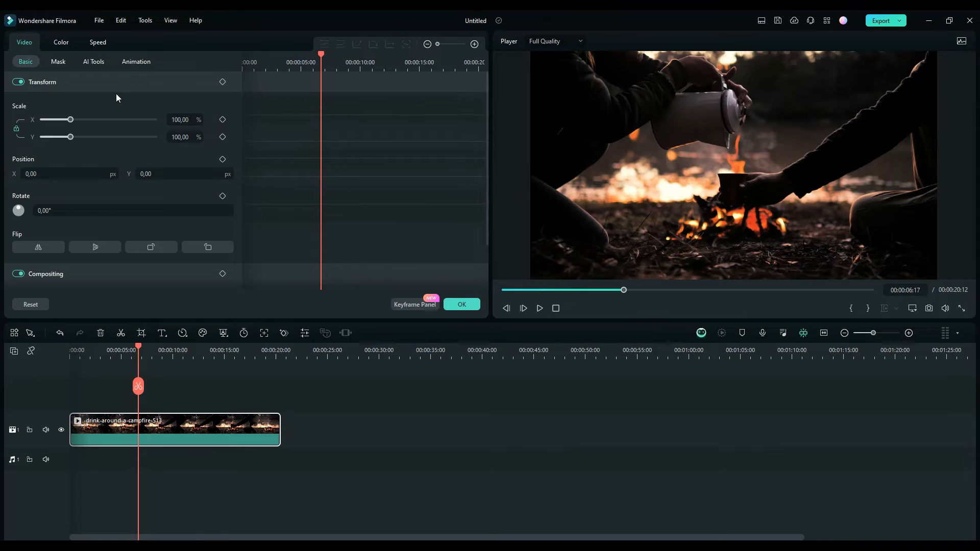
pyautogui.moveTo(77, 134)
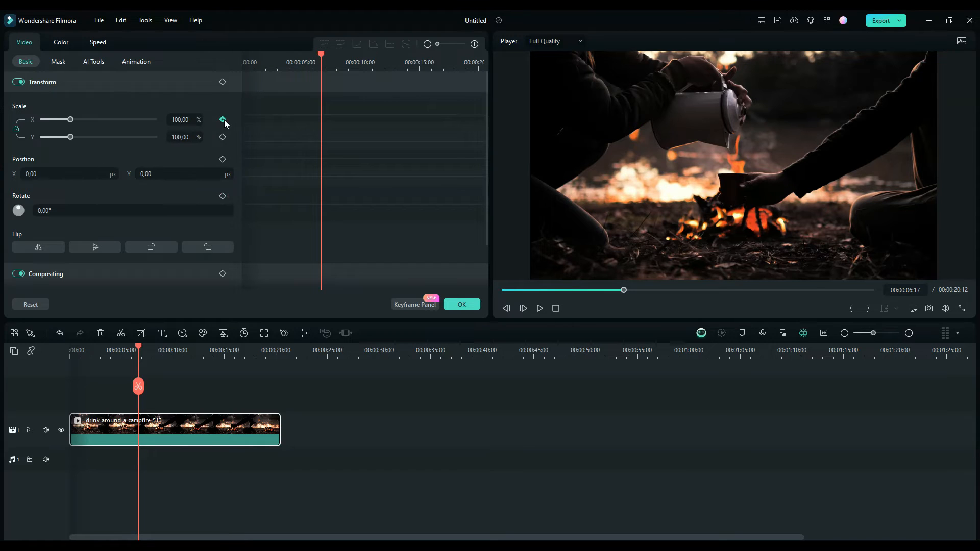
# - Add a fresh scale keyframe at 00:00:06:17 with scale still 100%
pyautogui.click(223, 119)
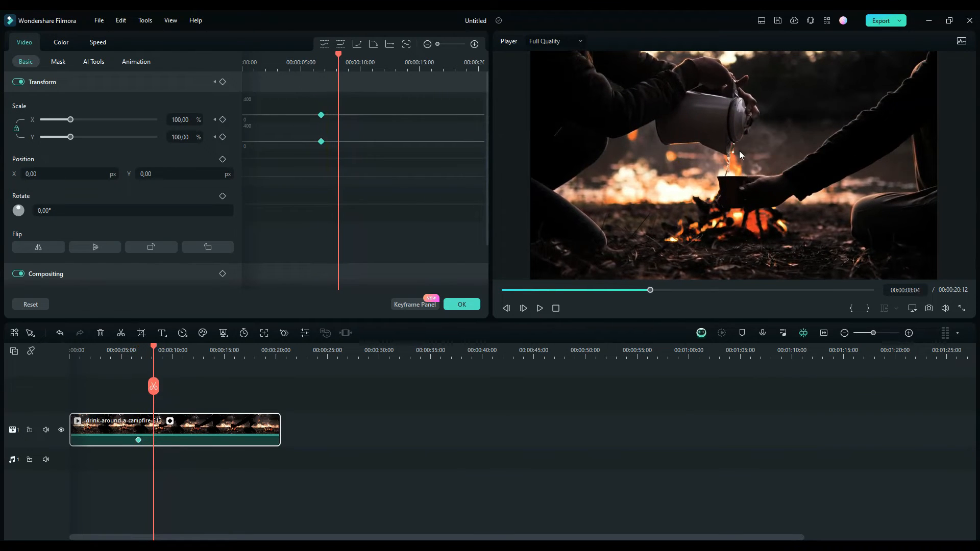
pyautogui.moveTo(735, 167)
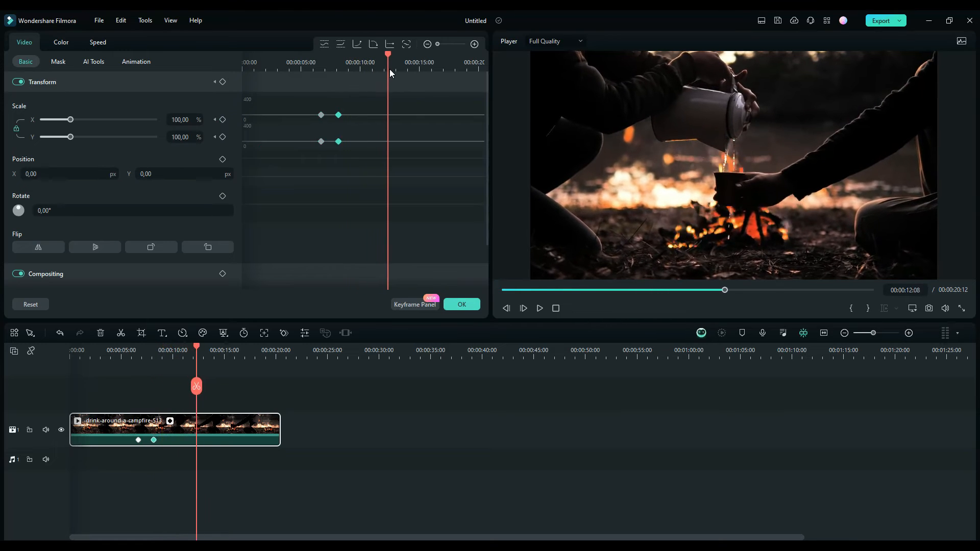
# - Move the playhead later and add another scale keyframe at 15 seconds
pyautogui.click(411, 62)
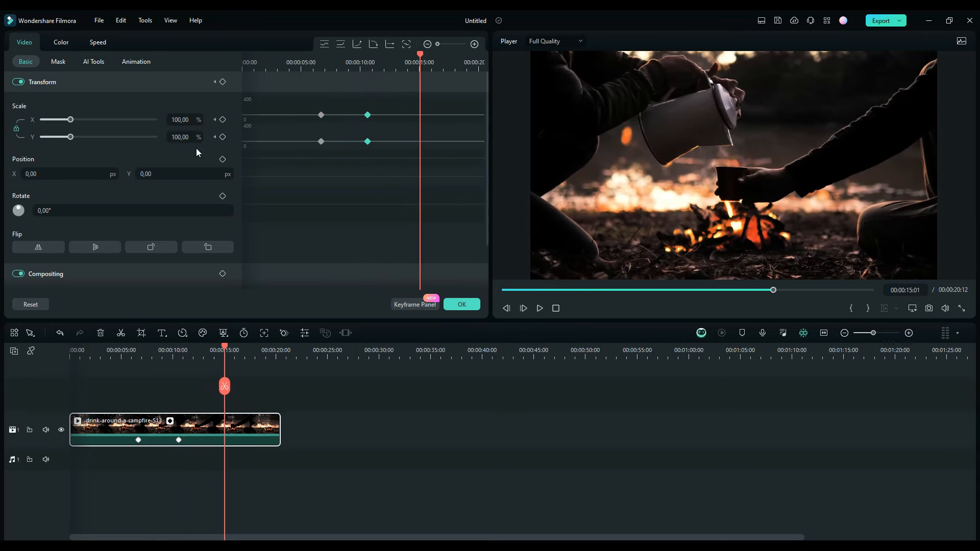
pyautogui.click(222, 119)
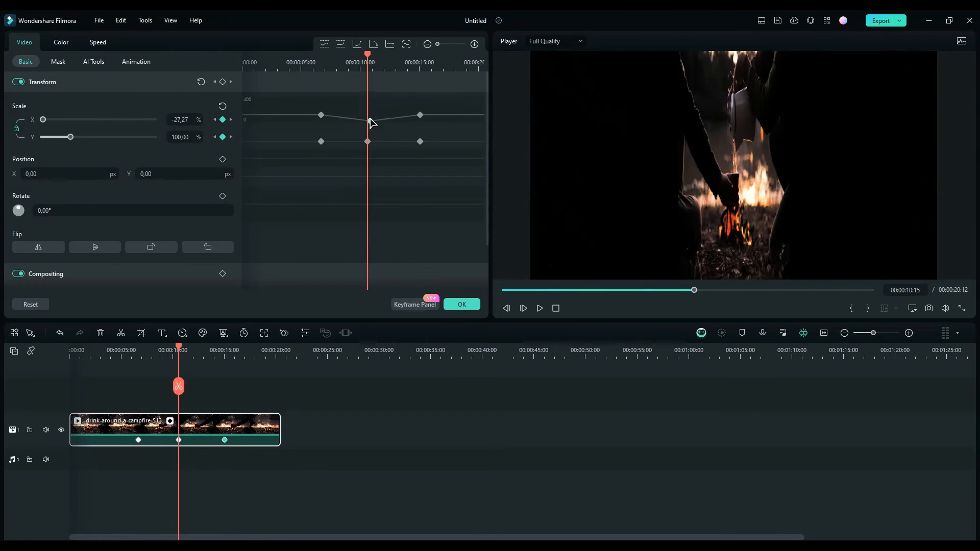
# - Drag the middle scale keyframe up so X and Y peak above the other two
pyautogui.moveTo(43, 119); pyautogui.dragTo(106, 119)
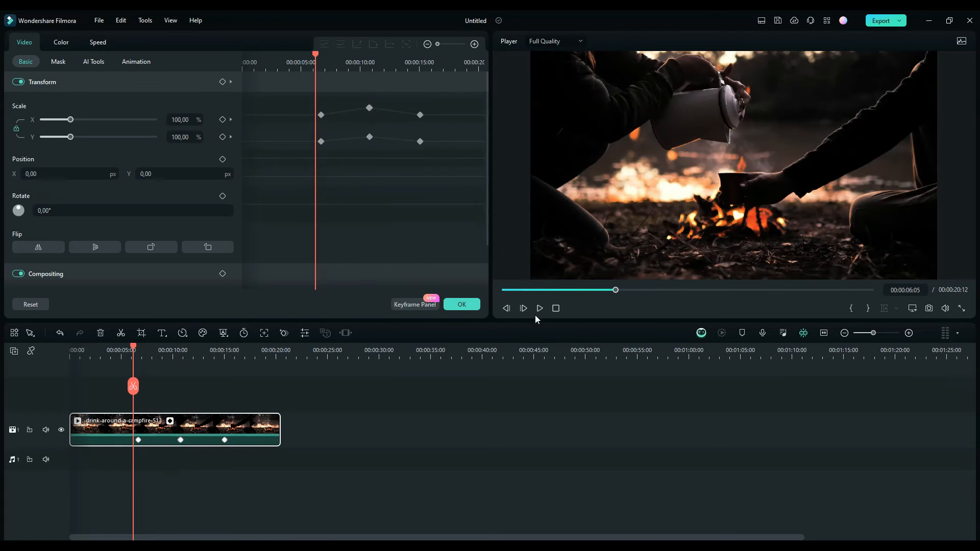
pyautogui.moveTo(370, 117)
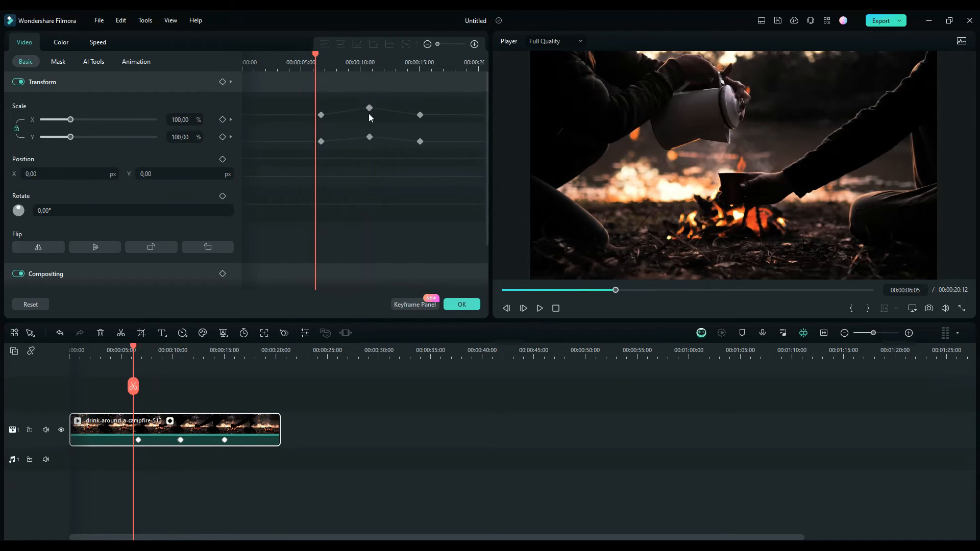
pyautogui.moveTo(337, 129)
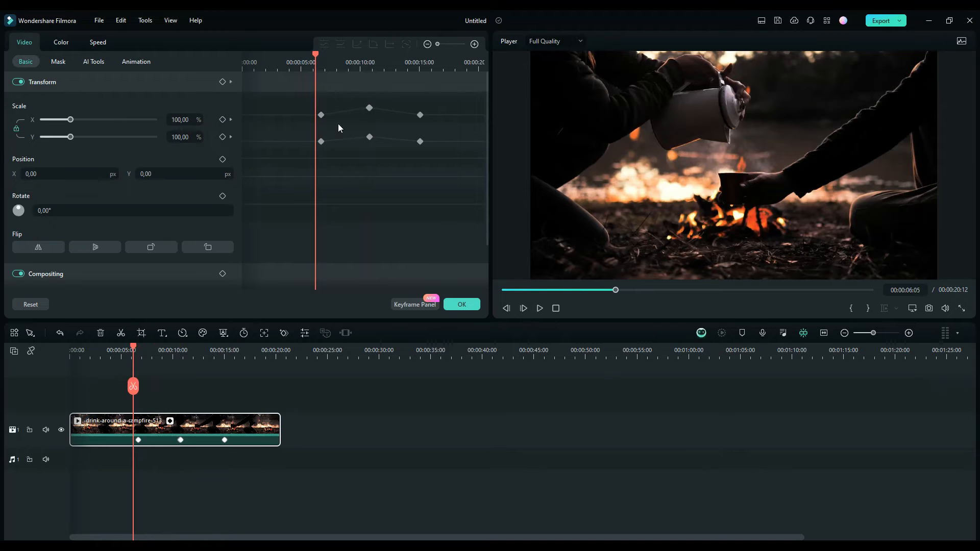
# - Play the zoom-in and zoom-out preview, then pause on the first keyframe
pyautogui.click(523, 307)
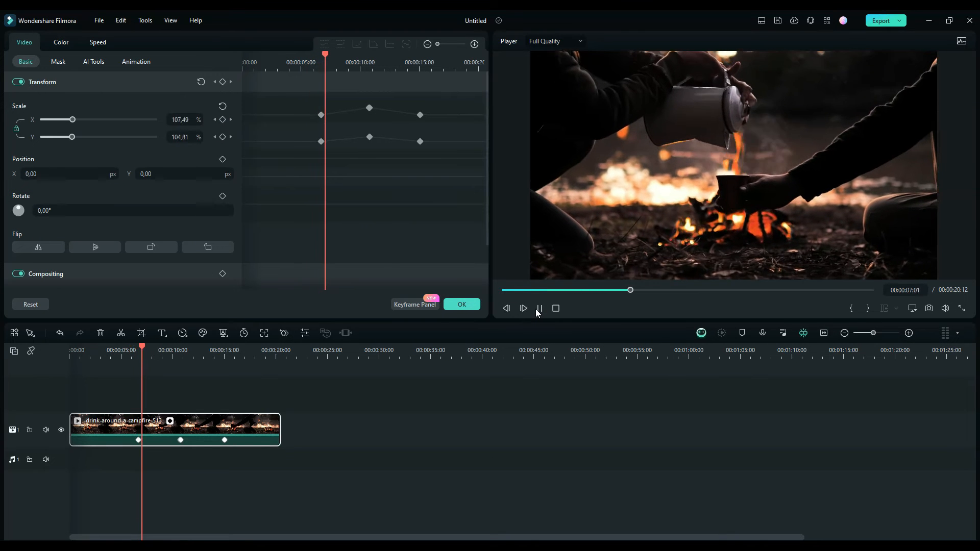
pyautogui.click(522, 309)
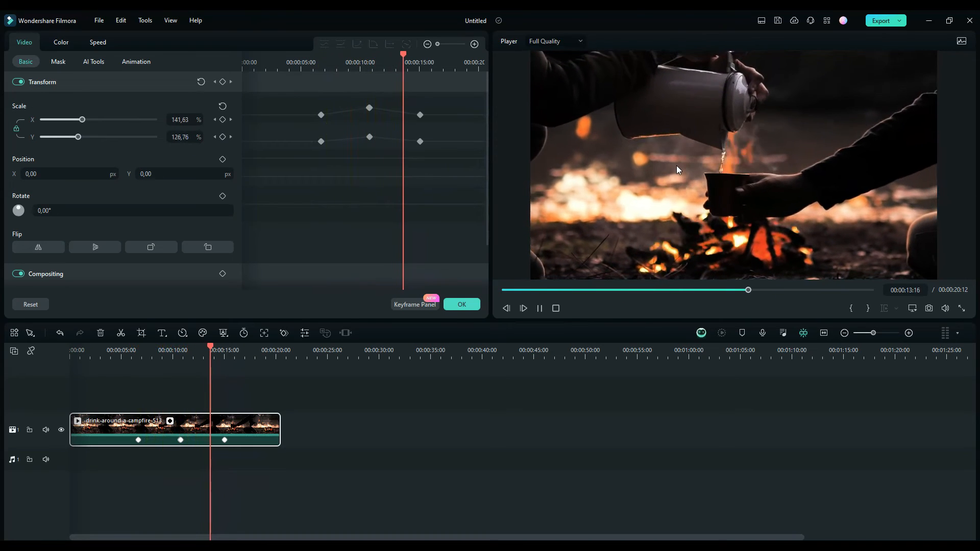
pyautogui.click(524, 307)
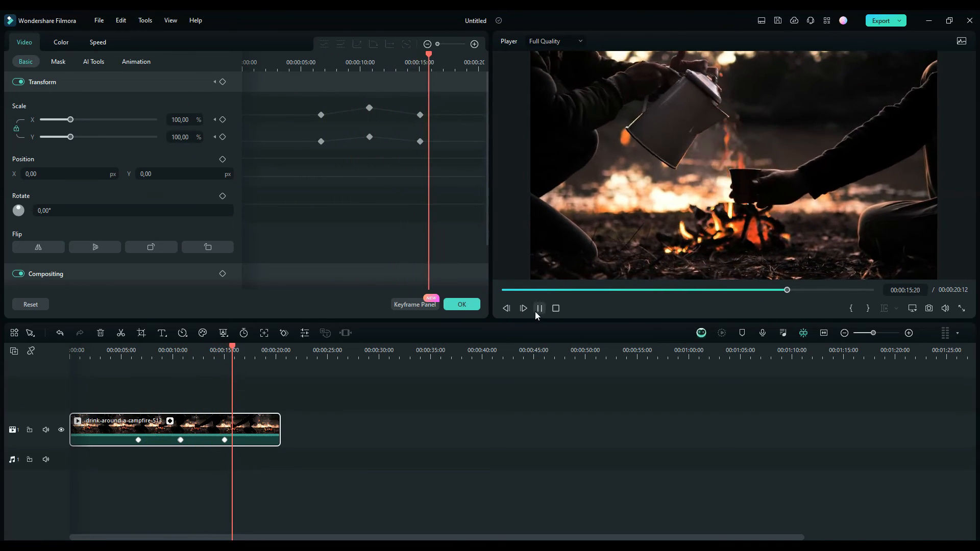
pyautogui.click(539, 308)
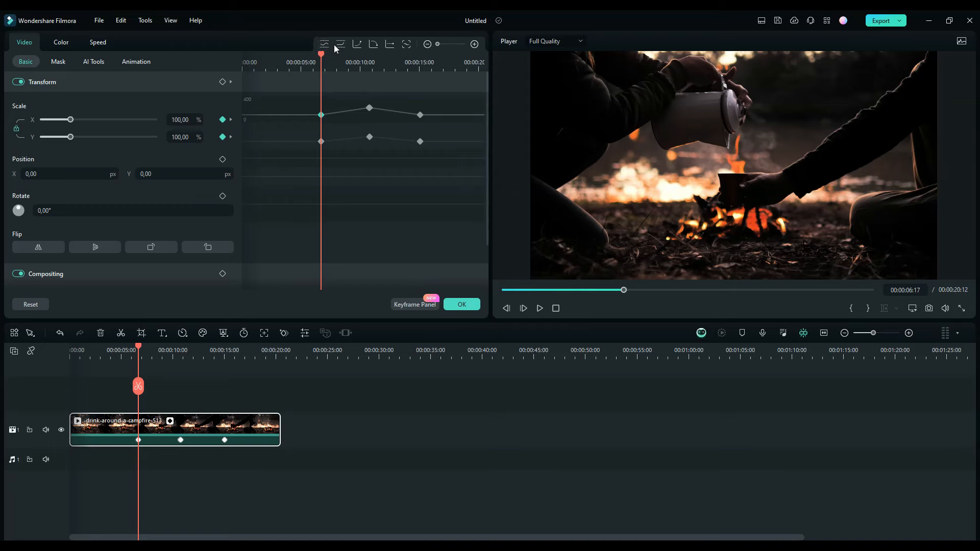
pyautogui.moveTo(357, 44)
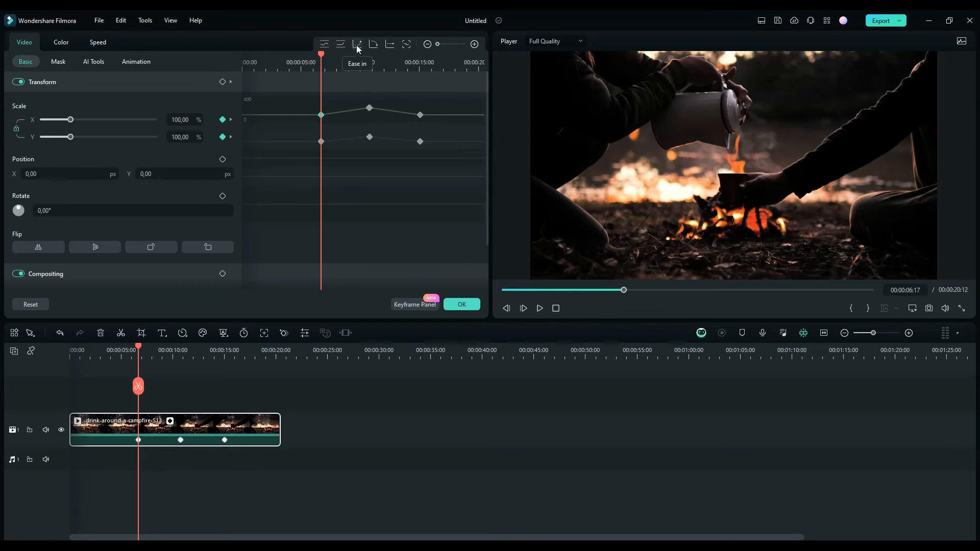
pyautogui.moveTo(390, 45)
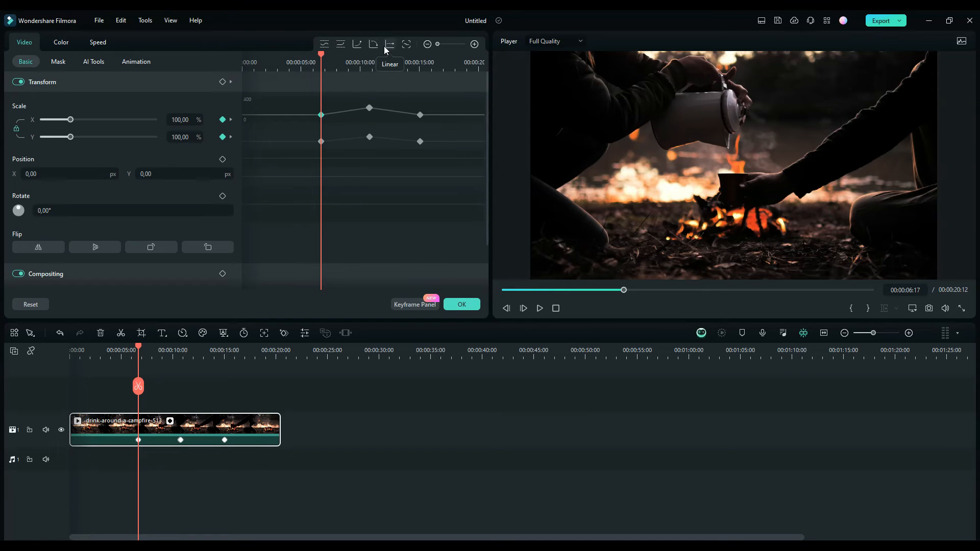
pyautogui.moveTo(325, 44)
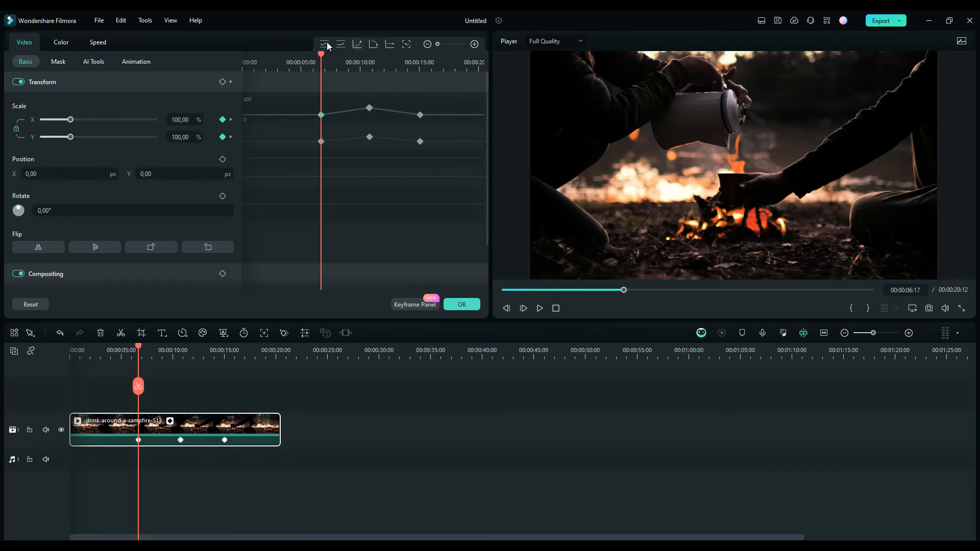
pyautogui.moveTo(342, 114)
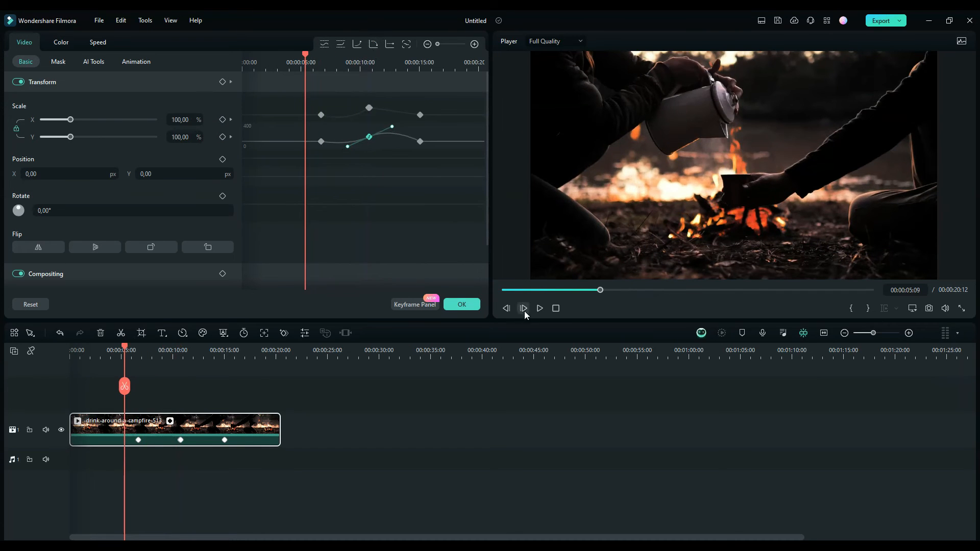
# - Play the eased zoom-in preview and stop near six seconds
pyautogui.click(522, 308)
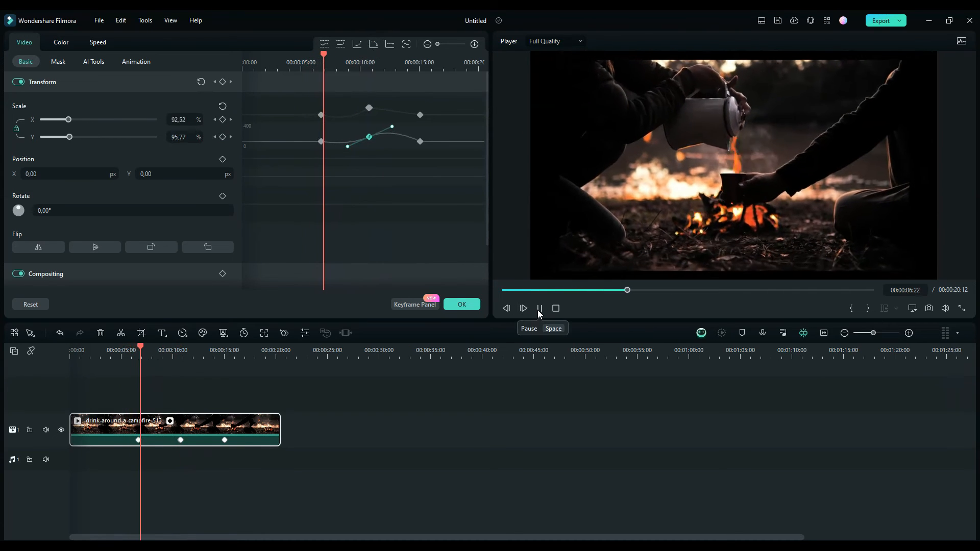
pyautogui.click(522, 309)
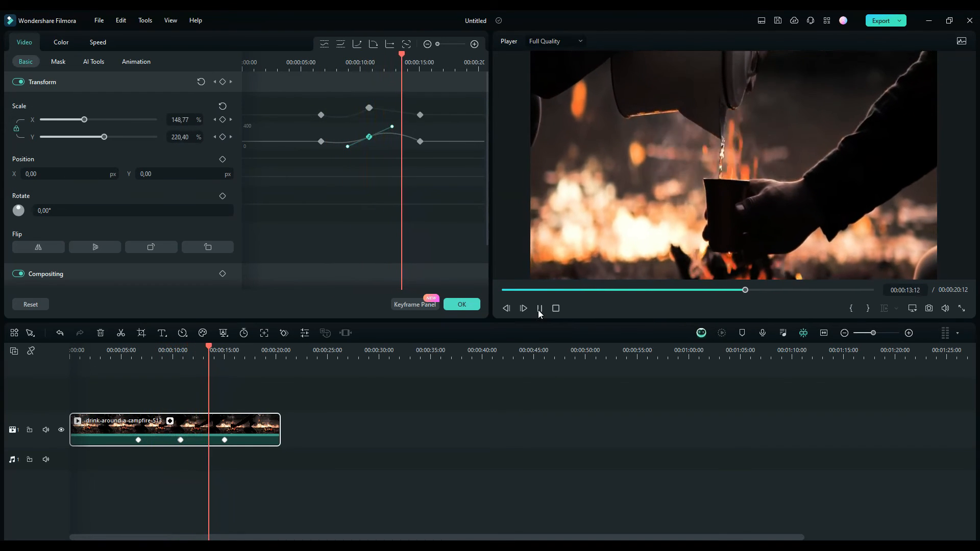
pyautogui.click(523, 307)
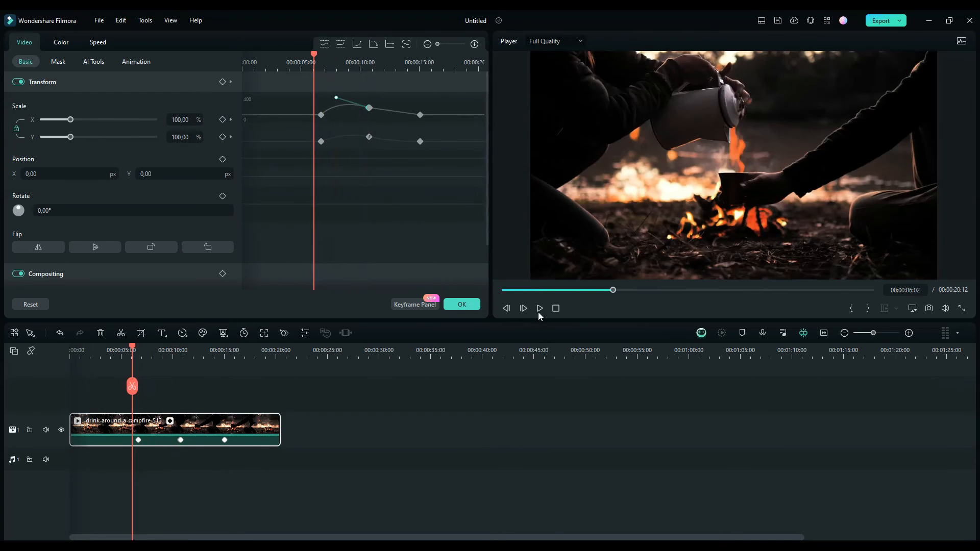
# - Preview the eased Scale X zoom, stopping on the final keyframe at 00:00:15:01
pyautogui.click(523, 307)
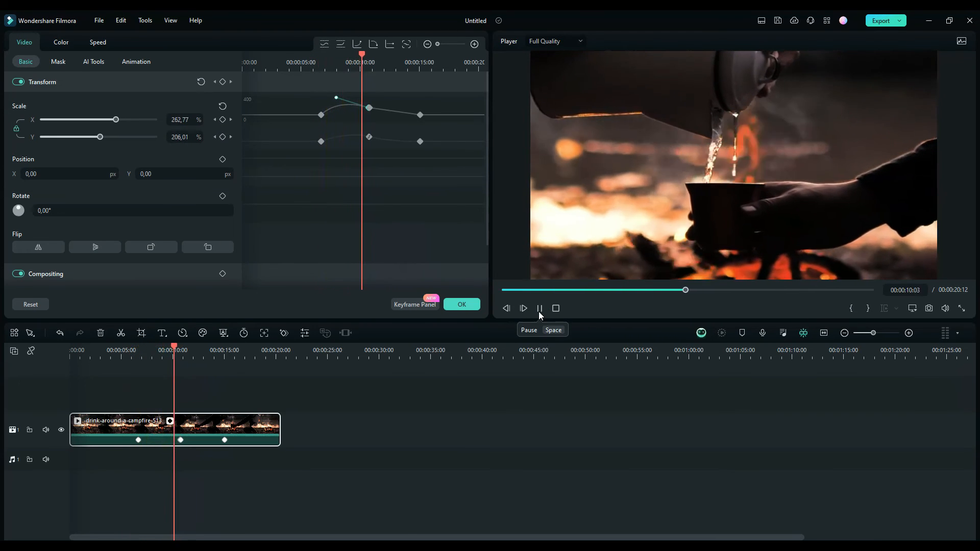
pyautogui.click(523, 307)
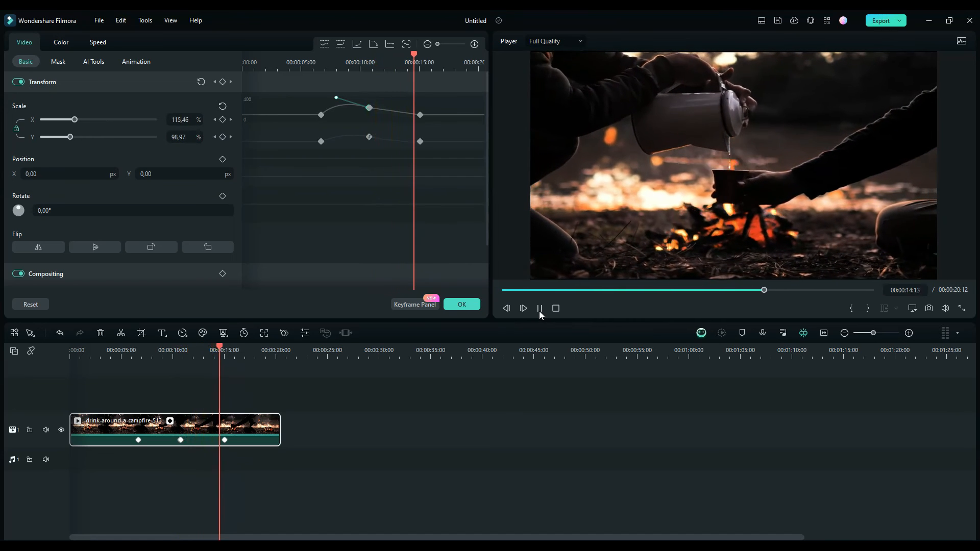
pyautogui.click(539, 308)
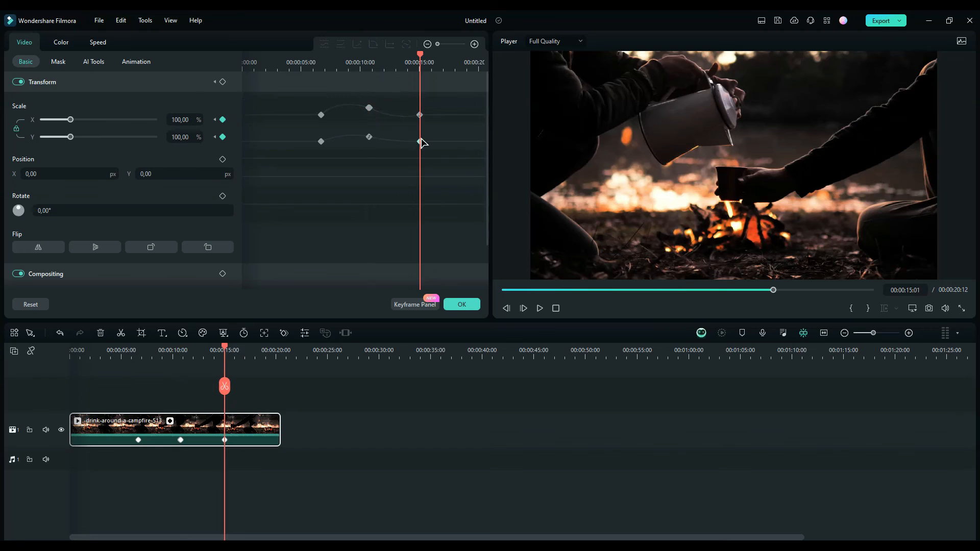
# - Apply Ease in to the last scale keyframe and preview, pausing near 00:00:15:21
pyautogui.click(373, 44)
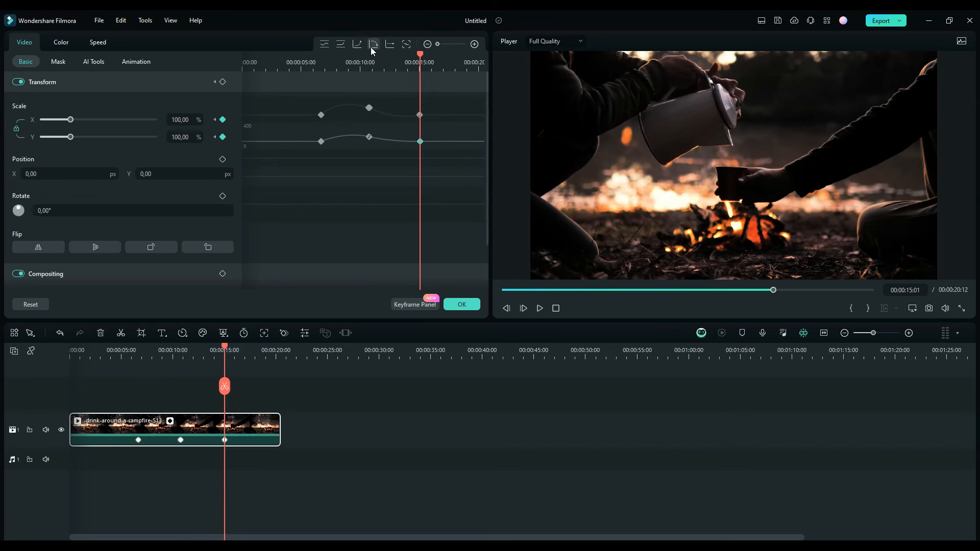
pyautogui.click(373, 44)
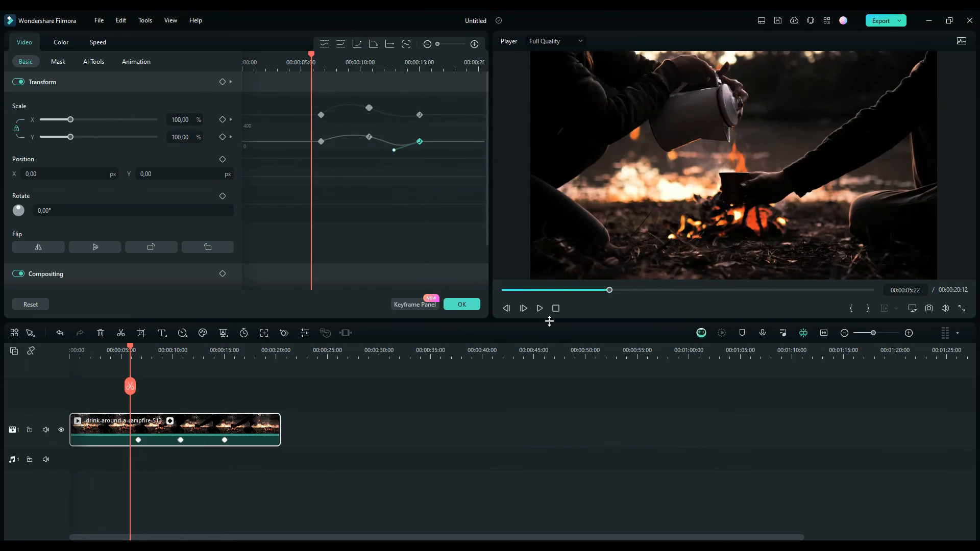
pyautogui.click(523, 307)
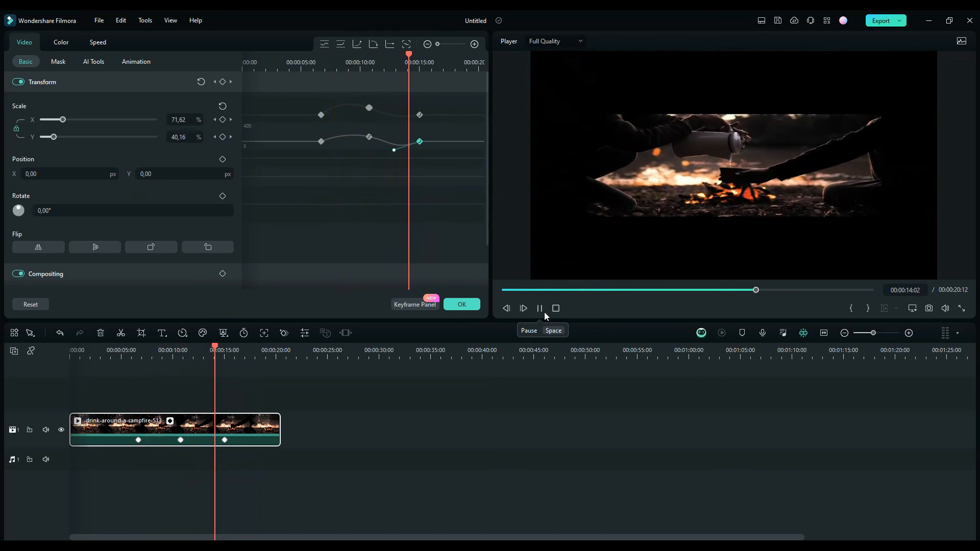
pyautogui.click(539, 308)
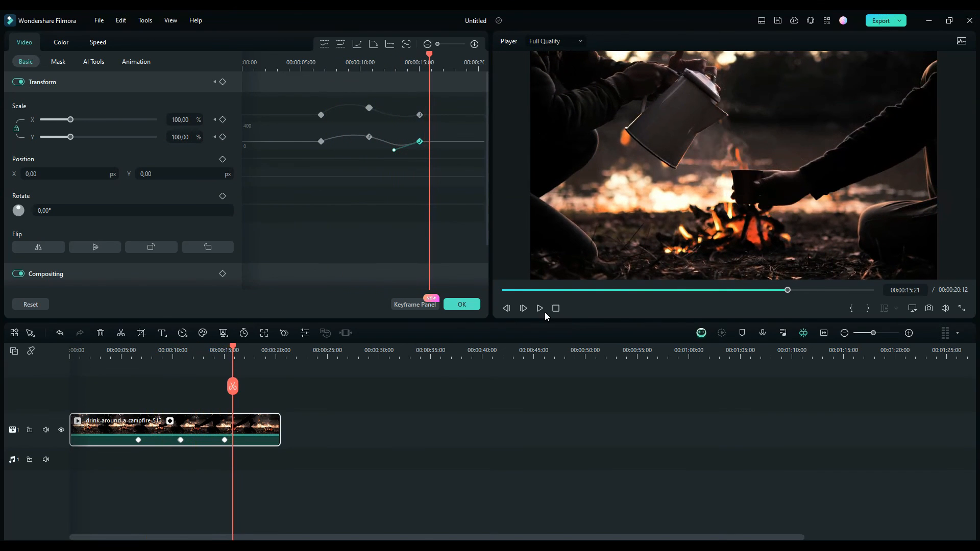
pyautogui.moveTo(539, 308)
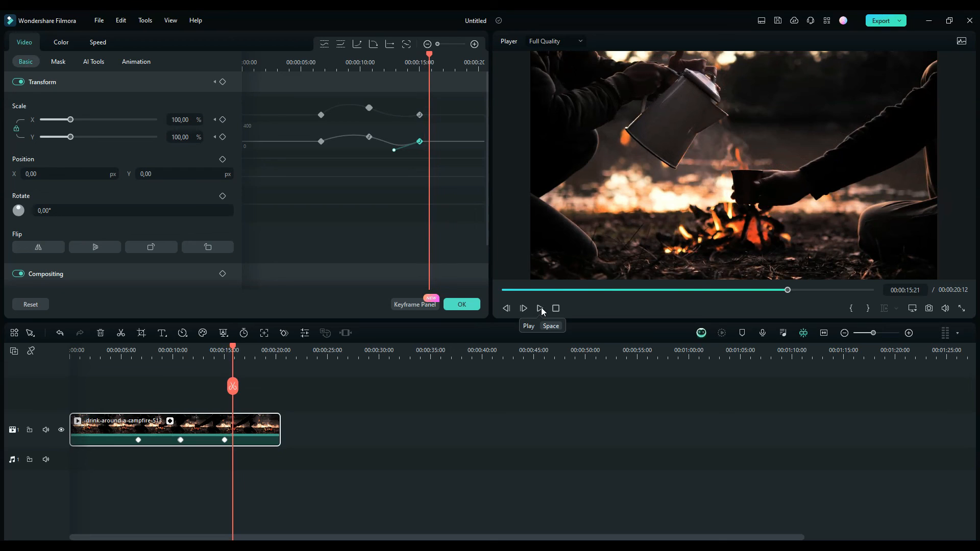
pyautogui.moveTo(540, 307)
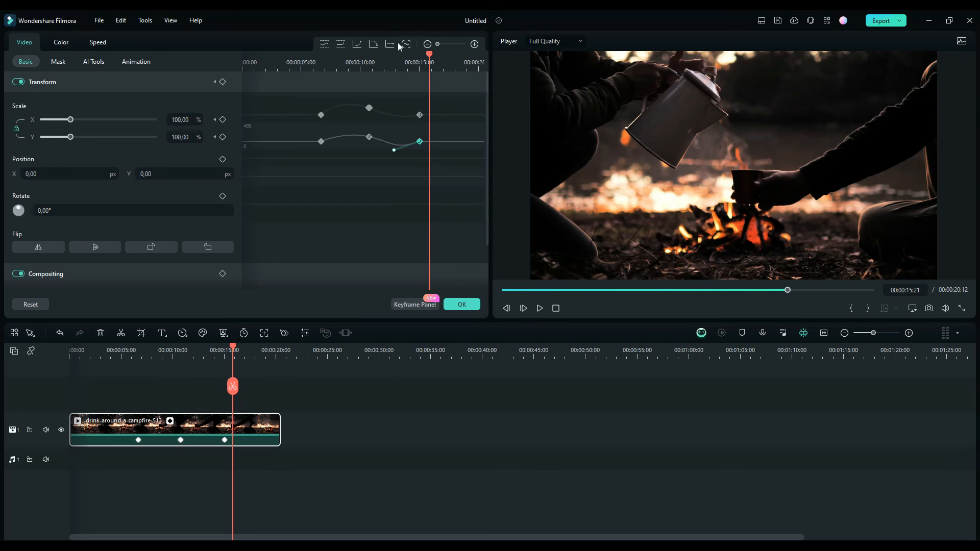
pyautogui.moveTo(439, 166)
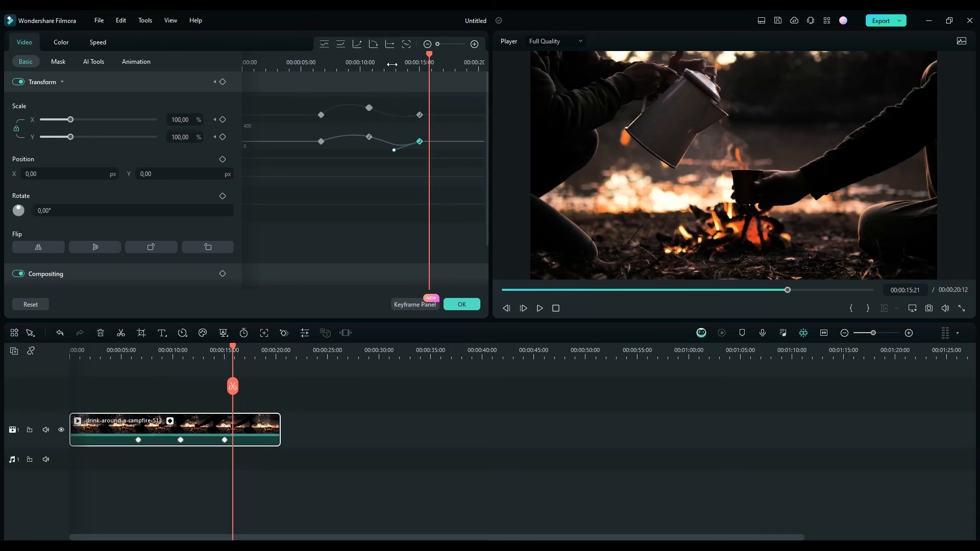
pyautogui.moveTo(408, 164)
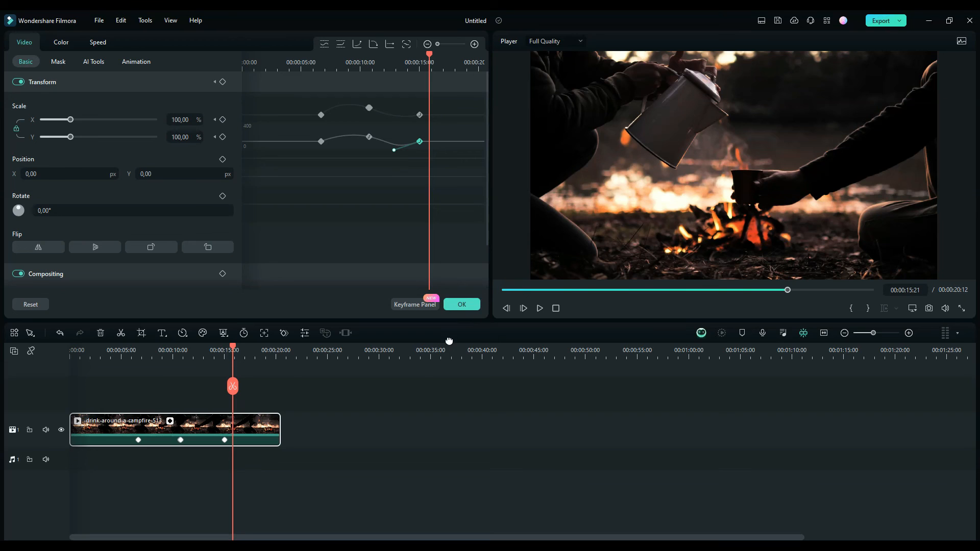
pyautogui.moveTo(491, 355)
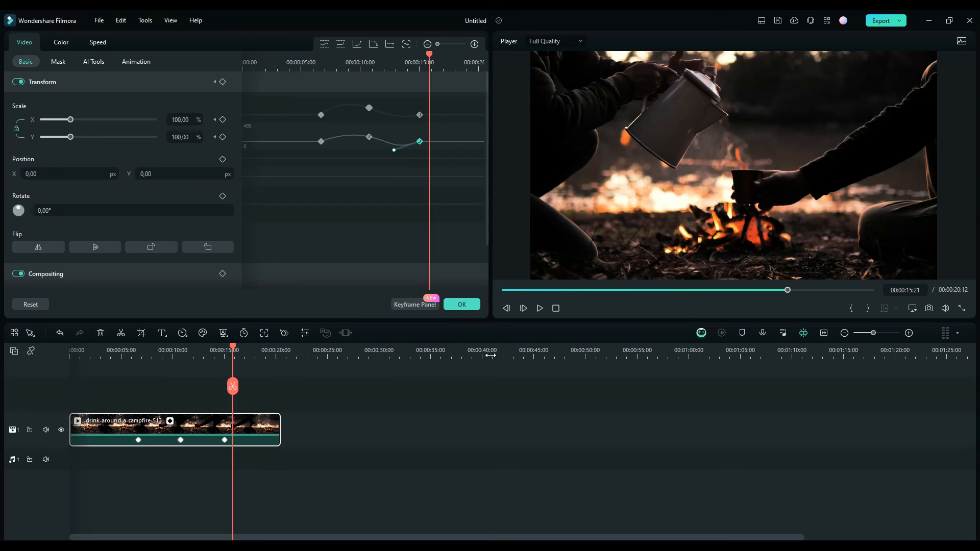
pyautogui.moveTo(838, 487)
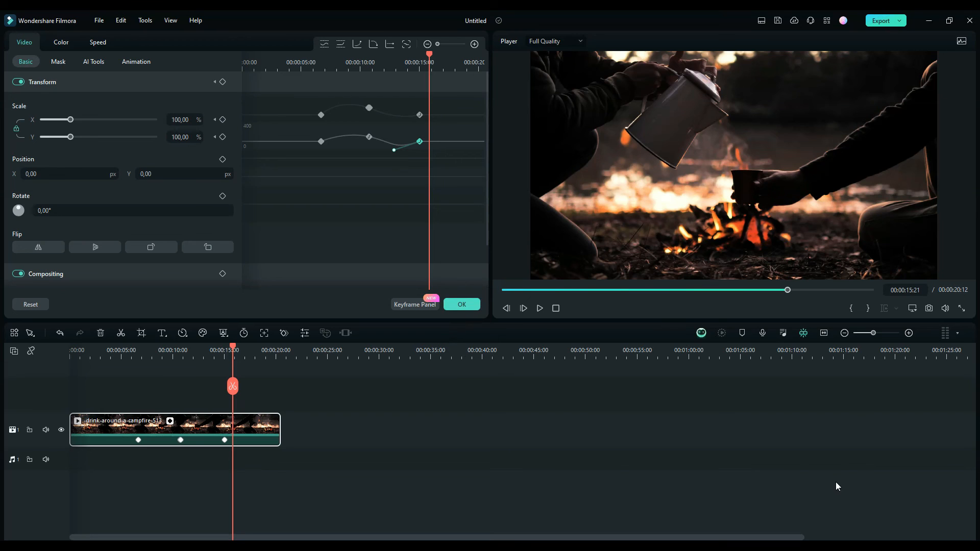